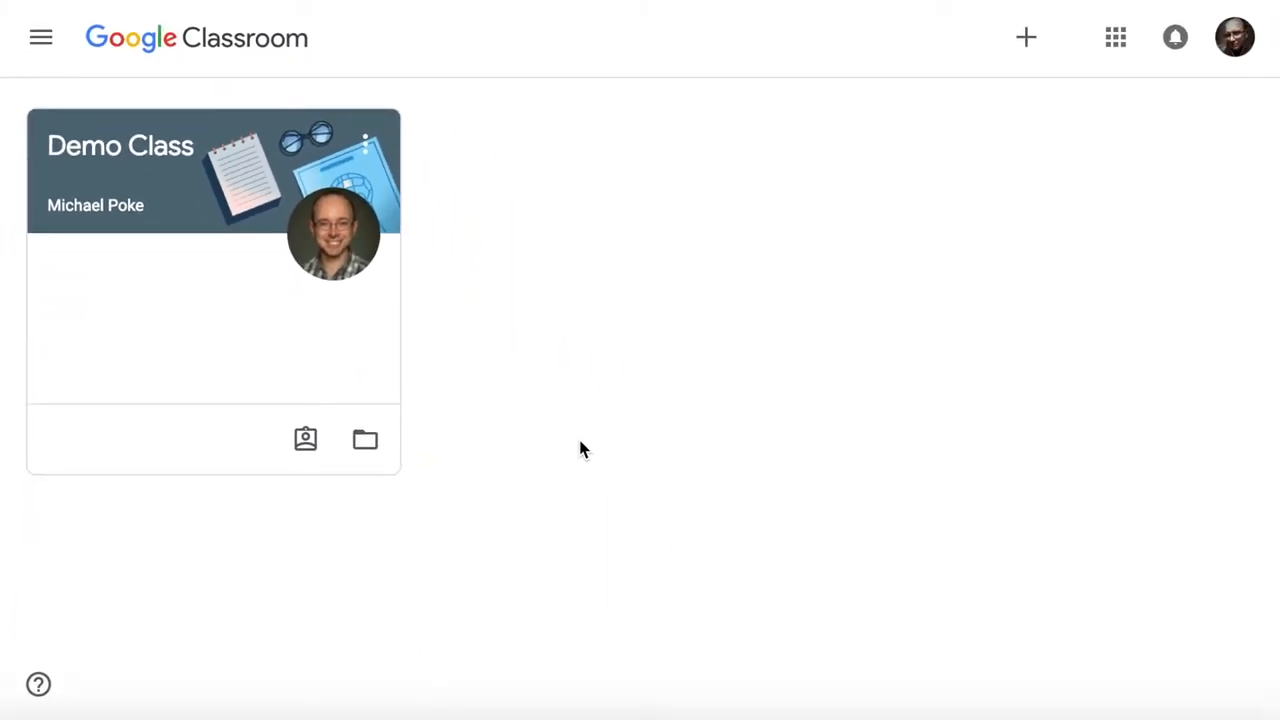
mouse_move(222, 218)
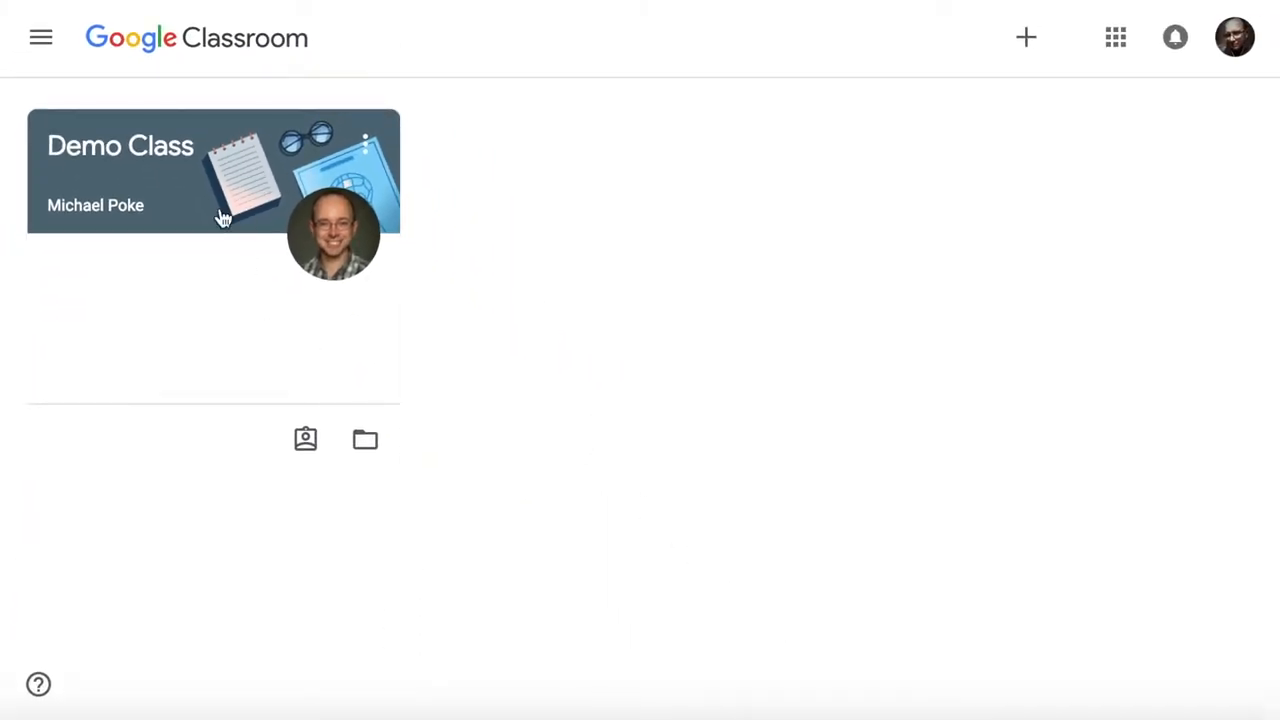
mouse_move(445, 247)
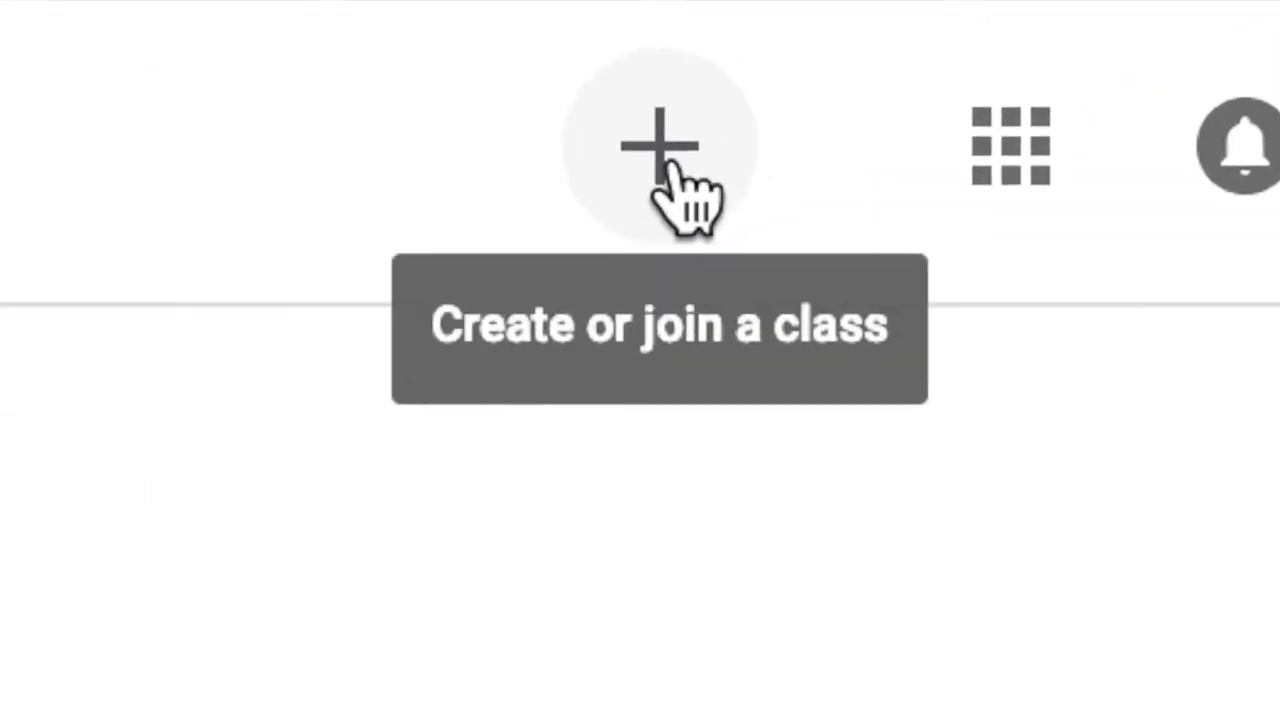
- Open the Join class dialog from the + menu and select the empty Class code field
left_click(659, 145)
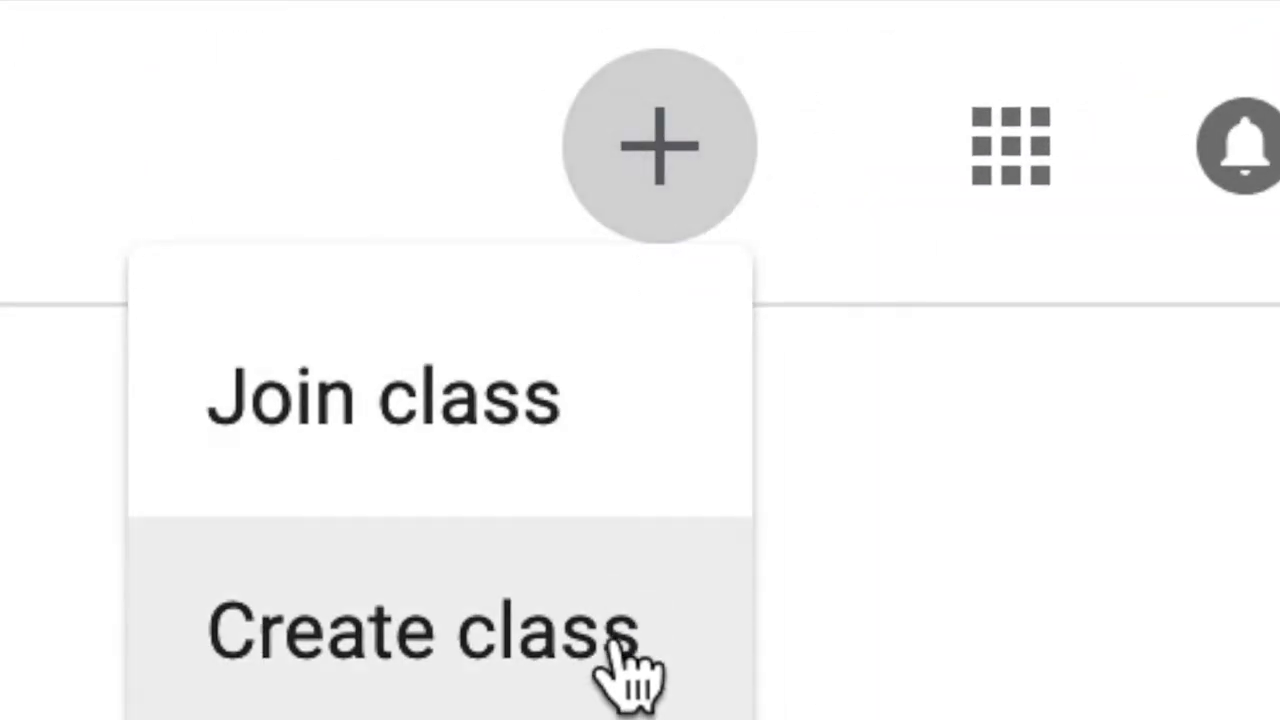
left_click(384, 394)
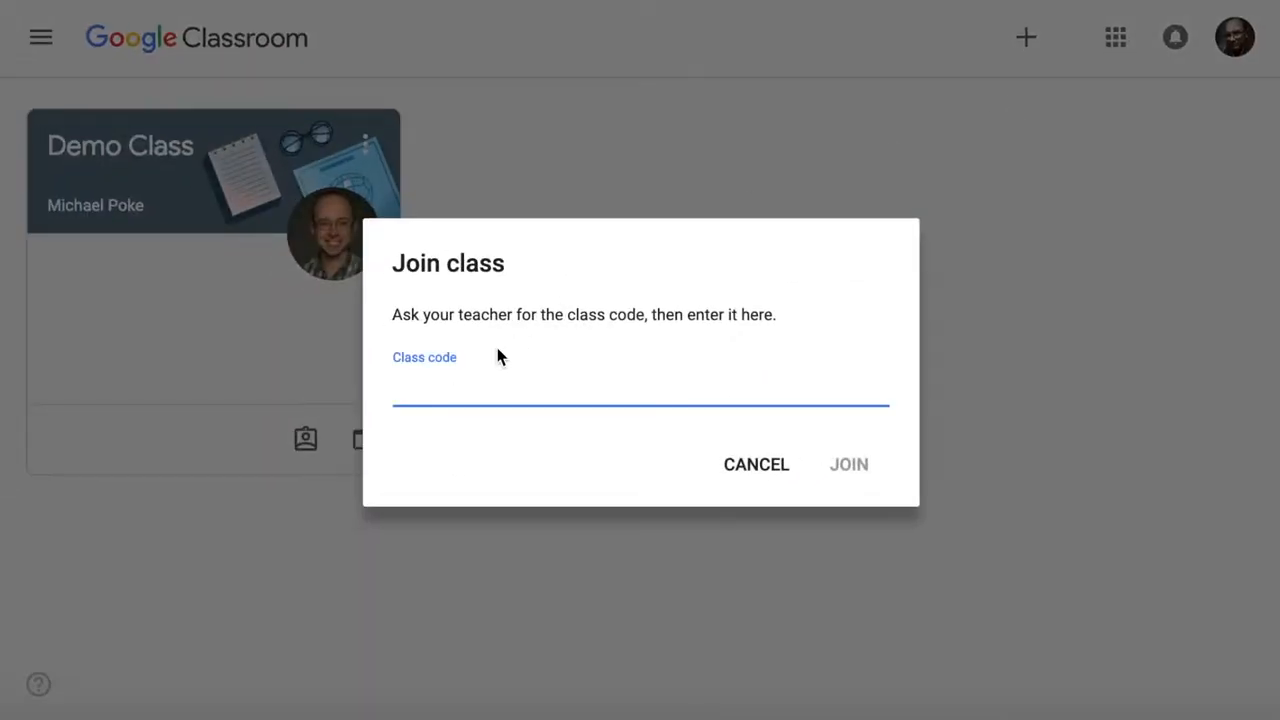
left_click(640, 390)
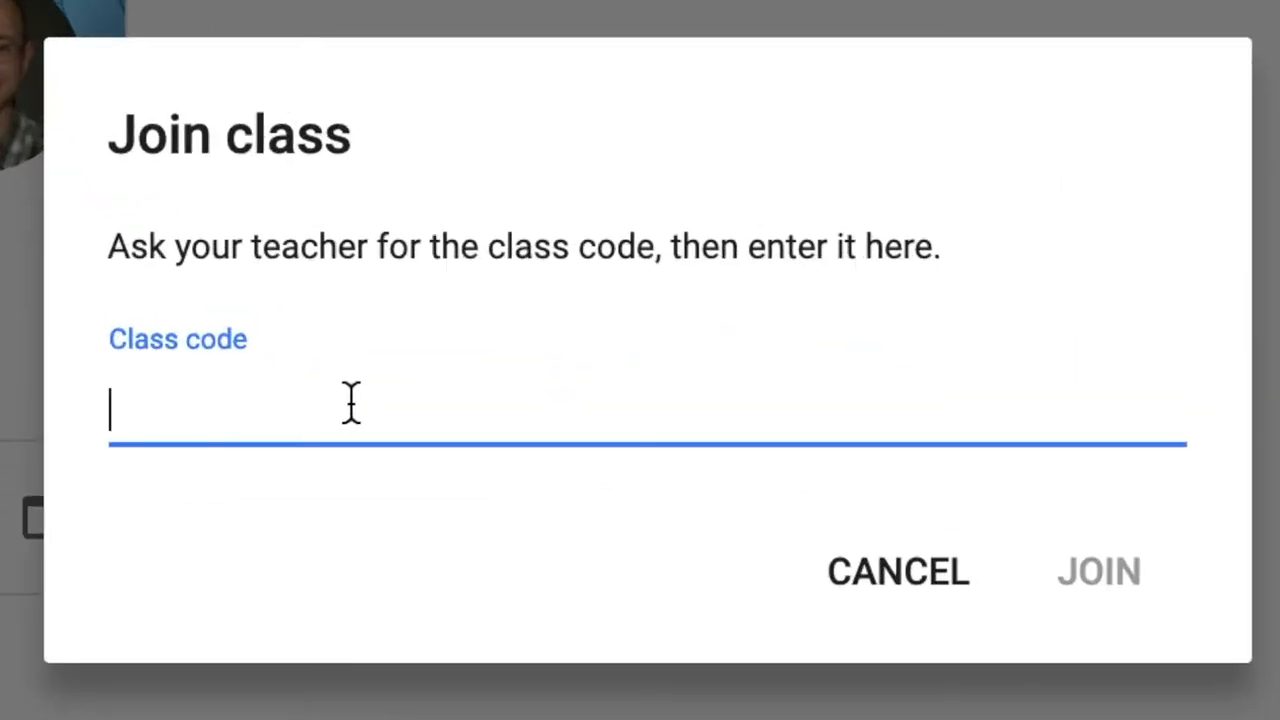
mouse_move(1095, 595)
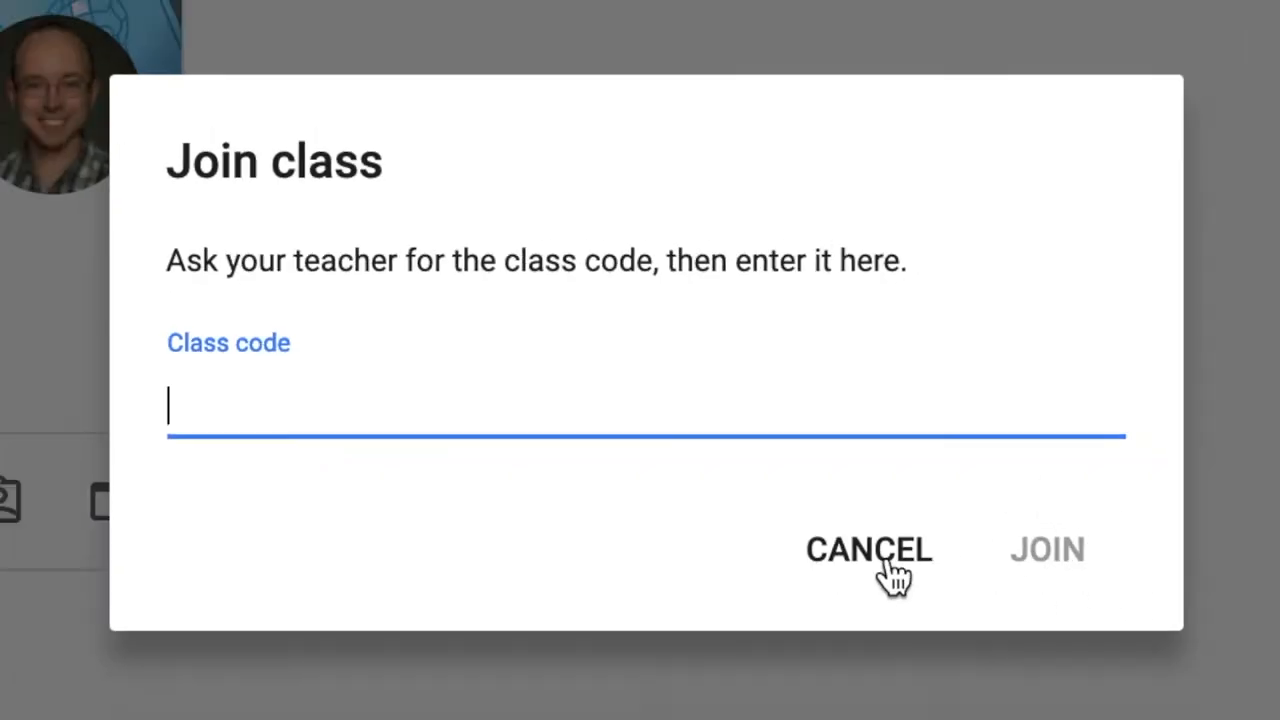
- Cancel joining, open Demo Class, and scroll through its Stream posts
left_click(868, 549)
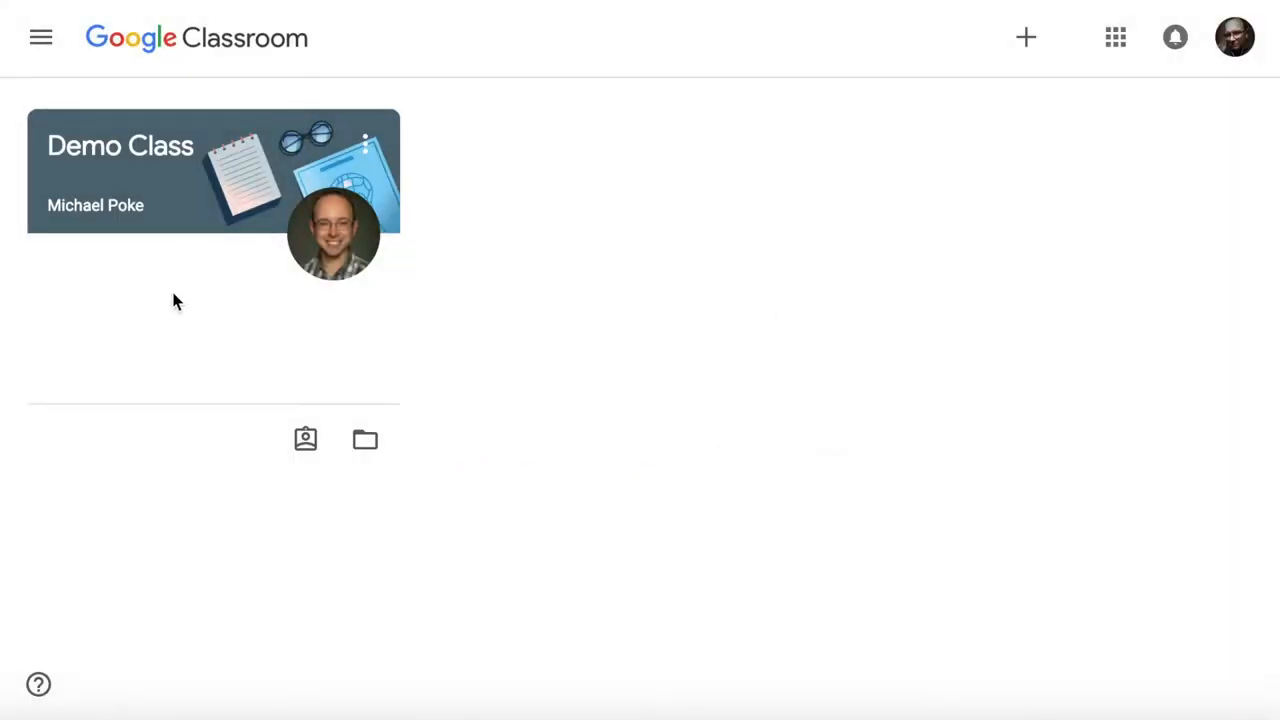
mouse_move(194, 195)
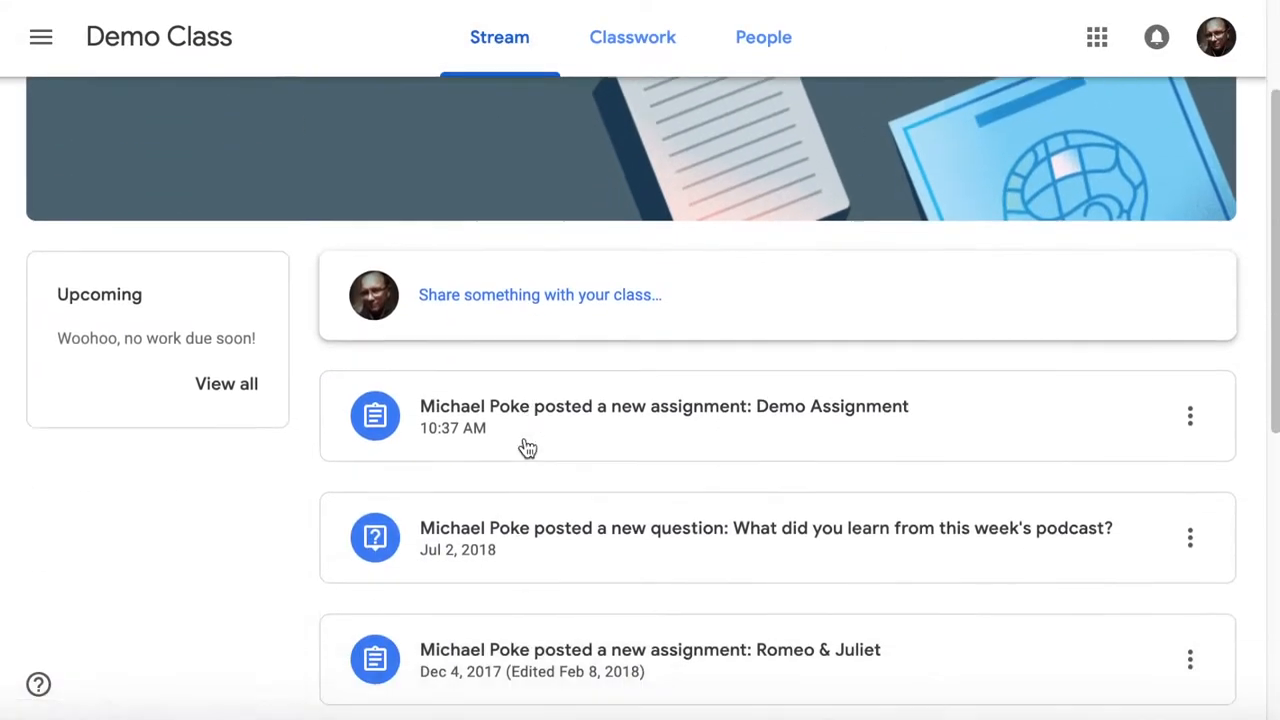
scroll("down", 3)
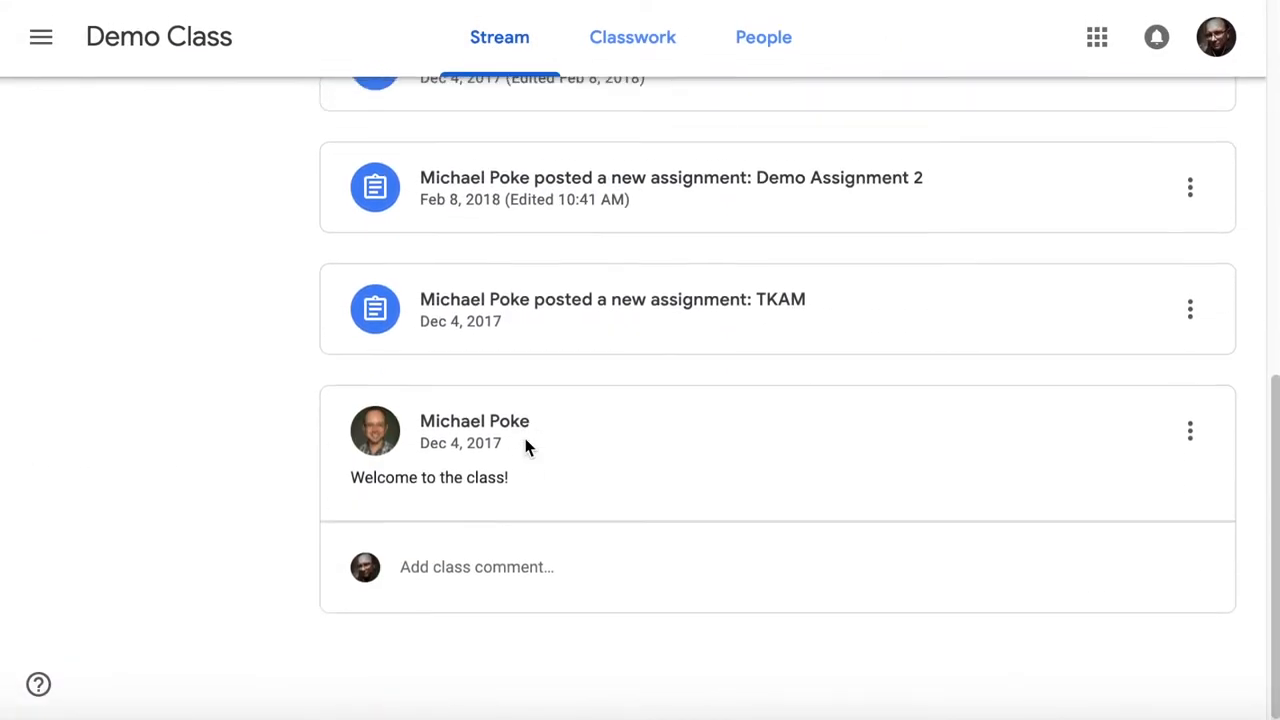
scroll("up", 3)
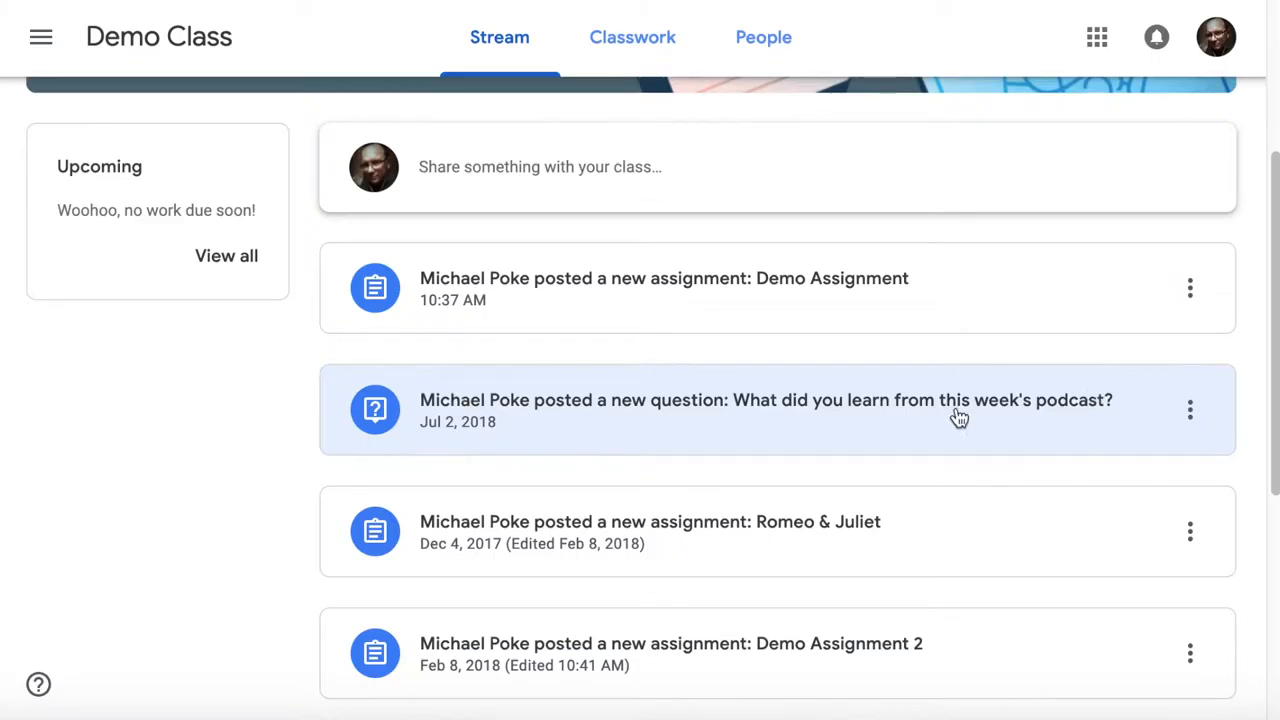
scroll("up", 3)
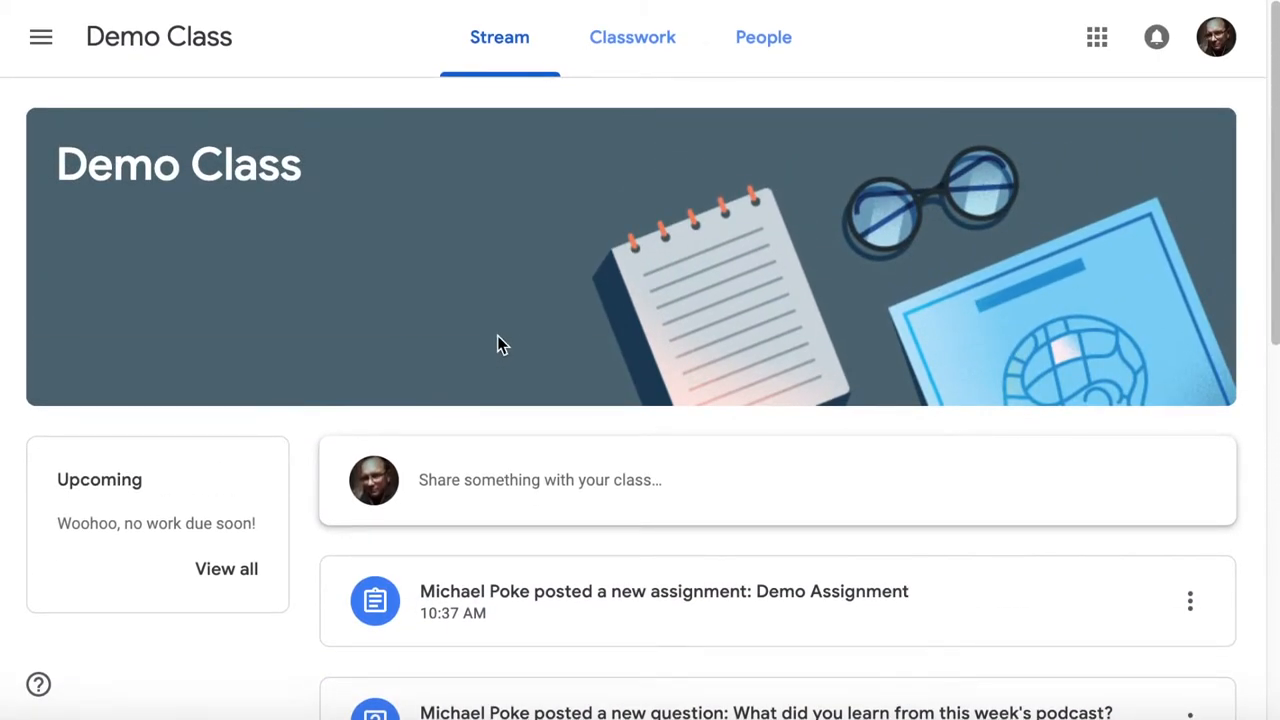
- From Classwork, open View your work to list Demo Class due dates and statuses
left_click(632, 37)
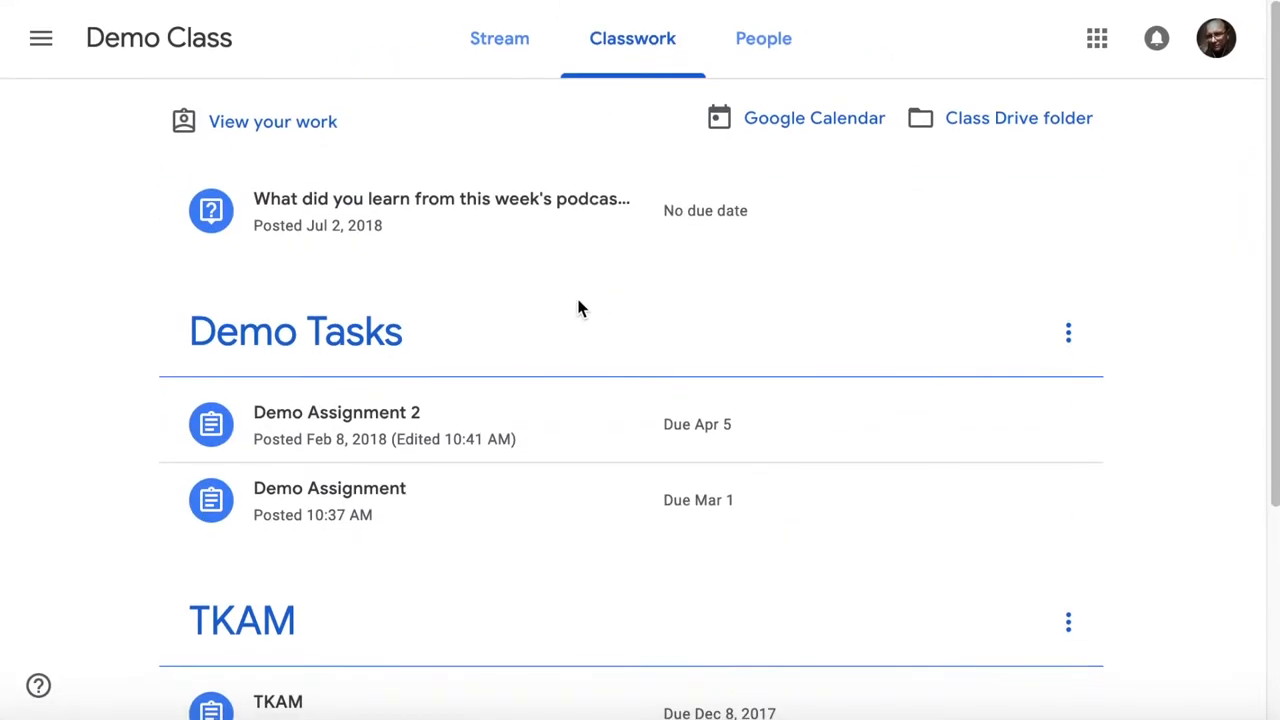
mouse_move(440, 380)
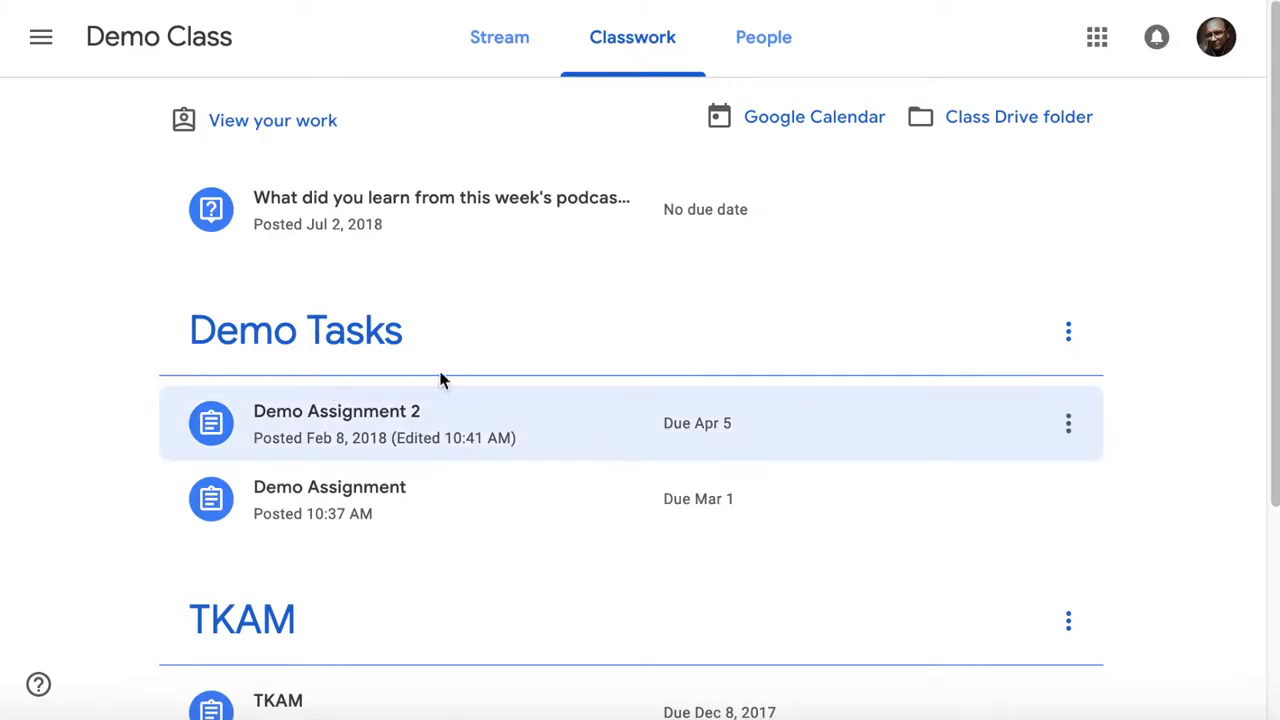
mouse_move(447, 340)
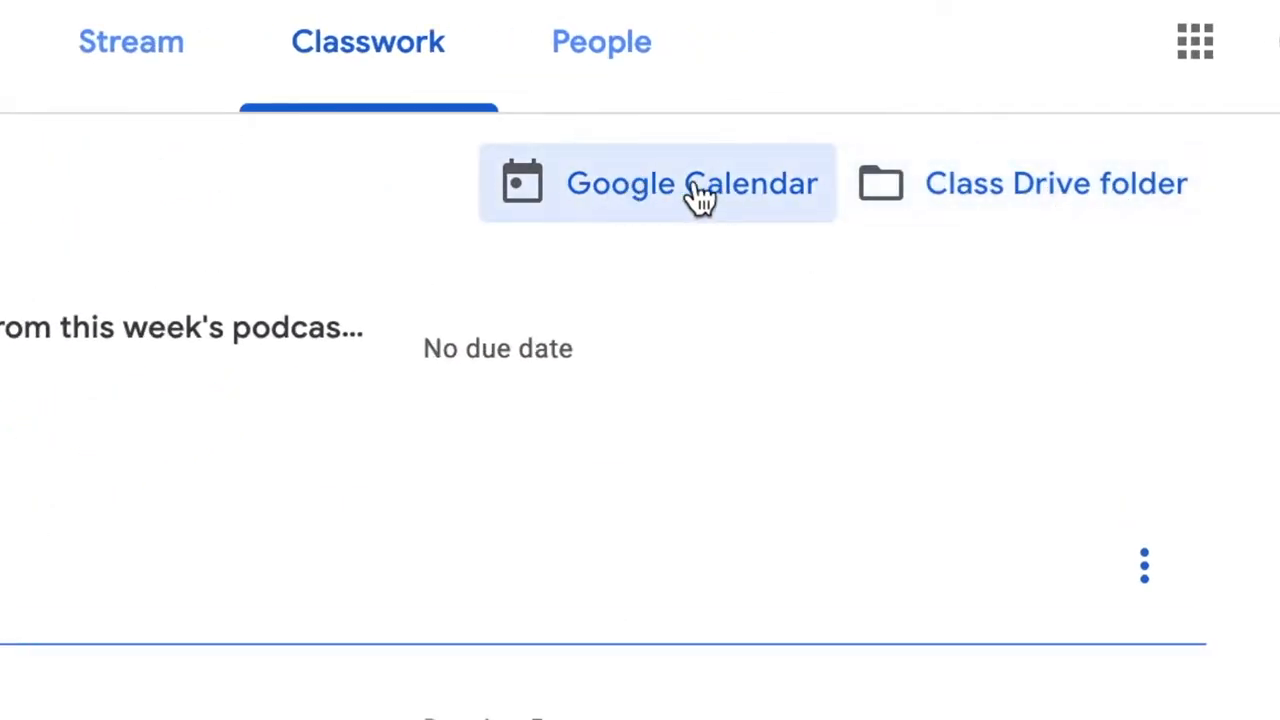
mouse_move(680, 205)
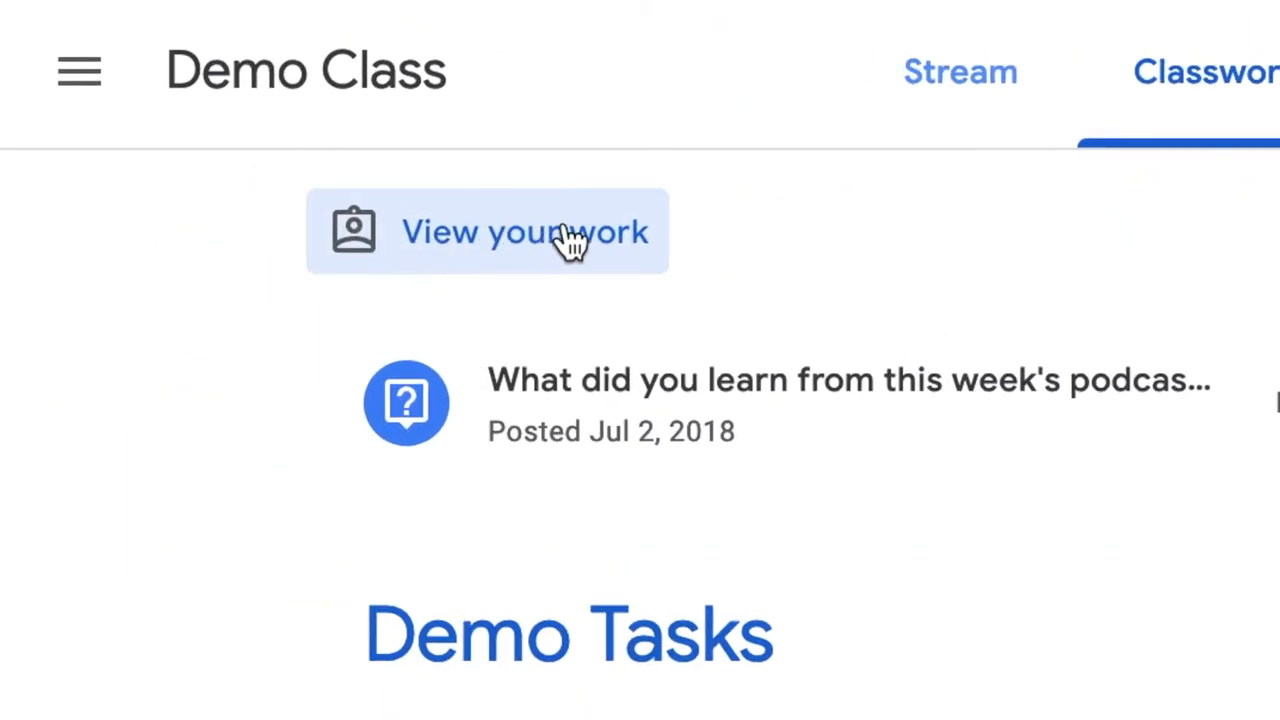
left_click(524, 231)
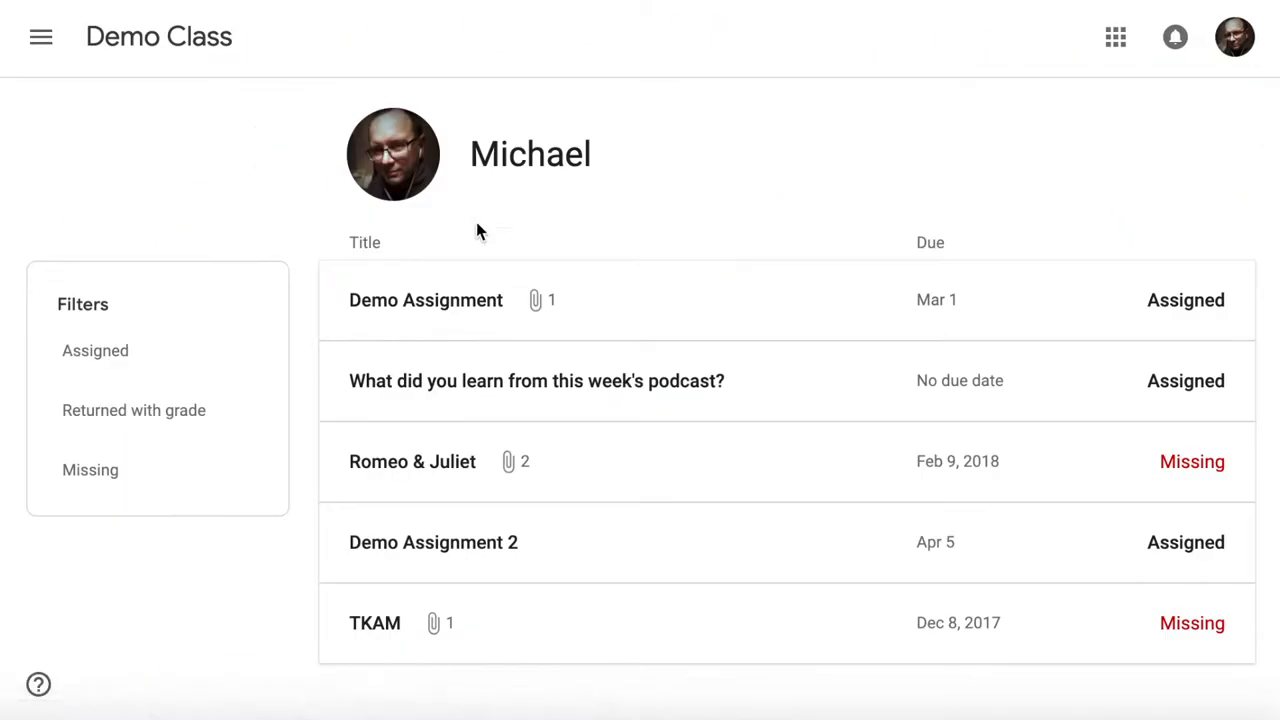
mouse_move(530, 273)
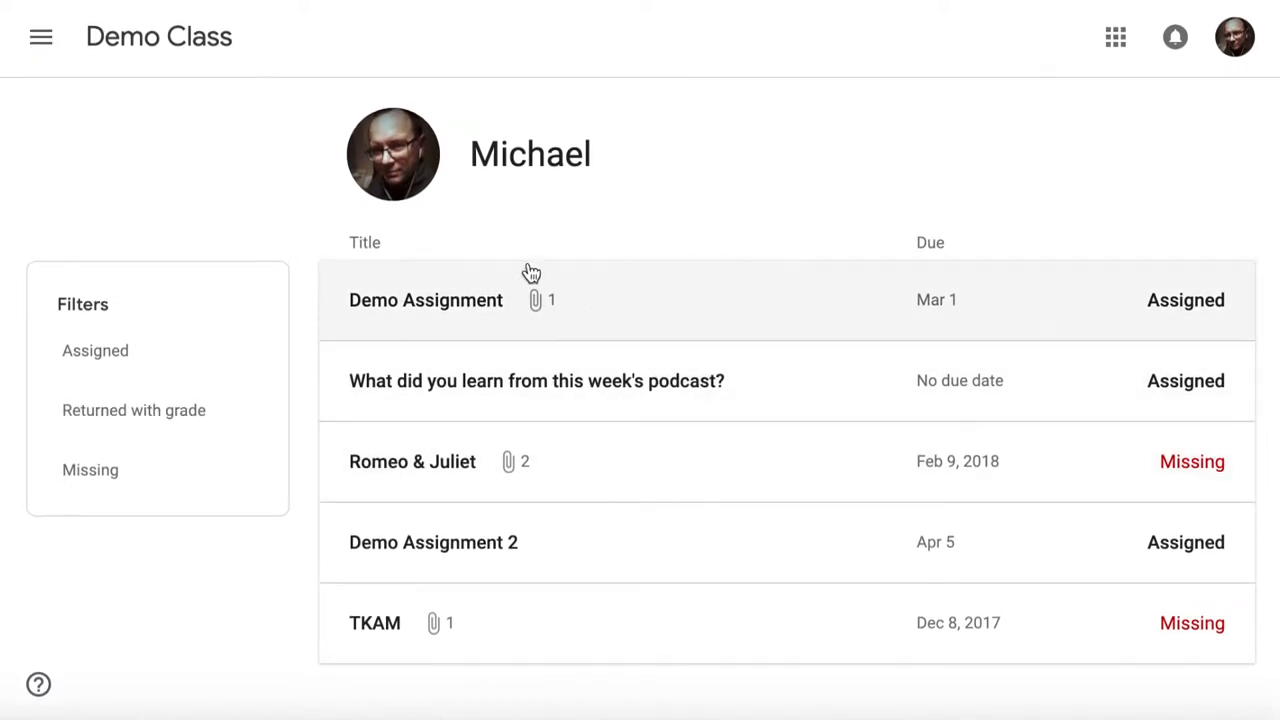
mouse_move(125, 122)
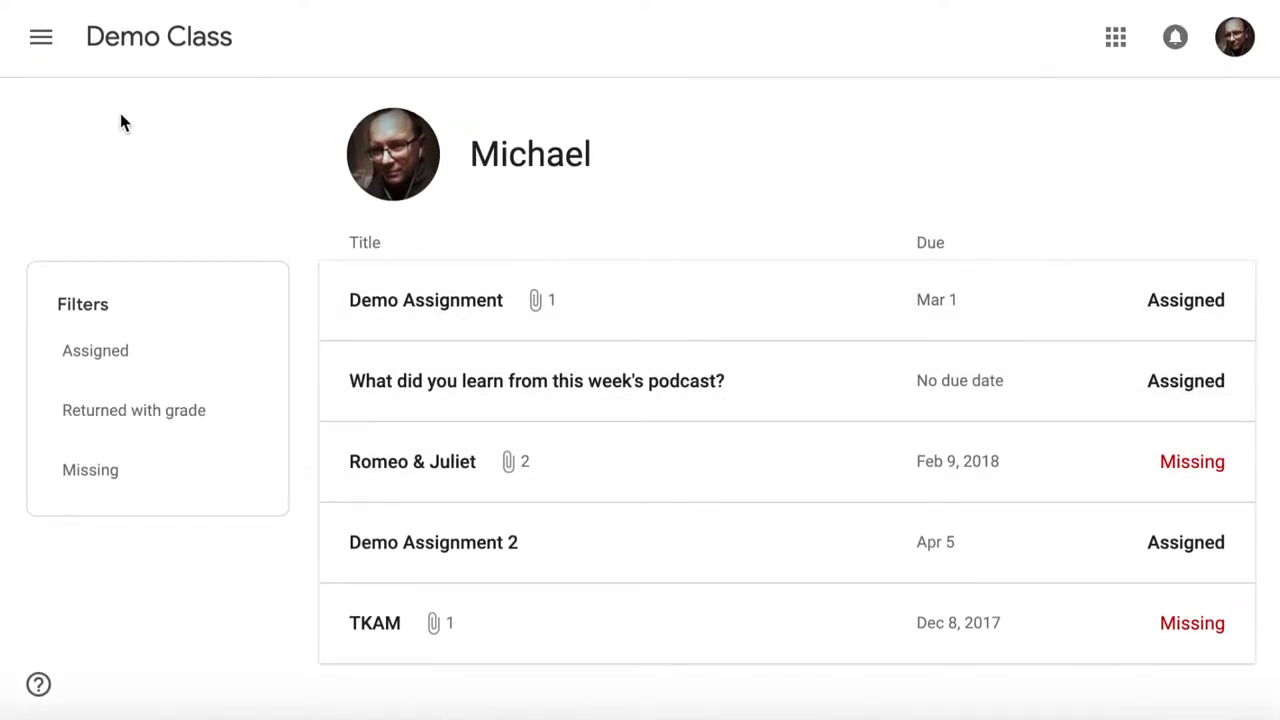
- Expand Demo Assignment in Classwork and open its full page with the attached worksheet
left_click(499, 37)
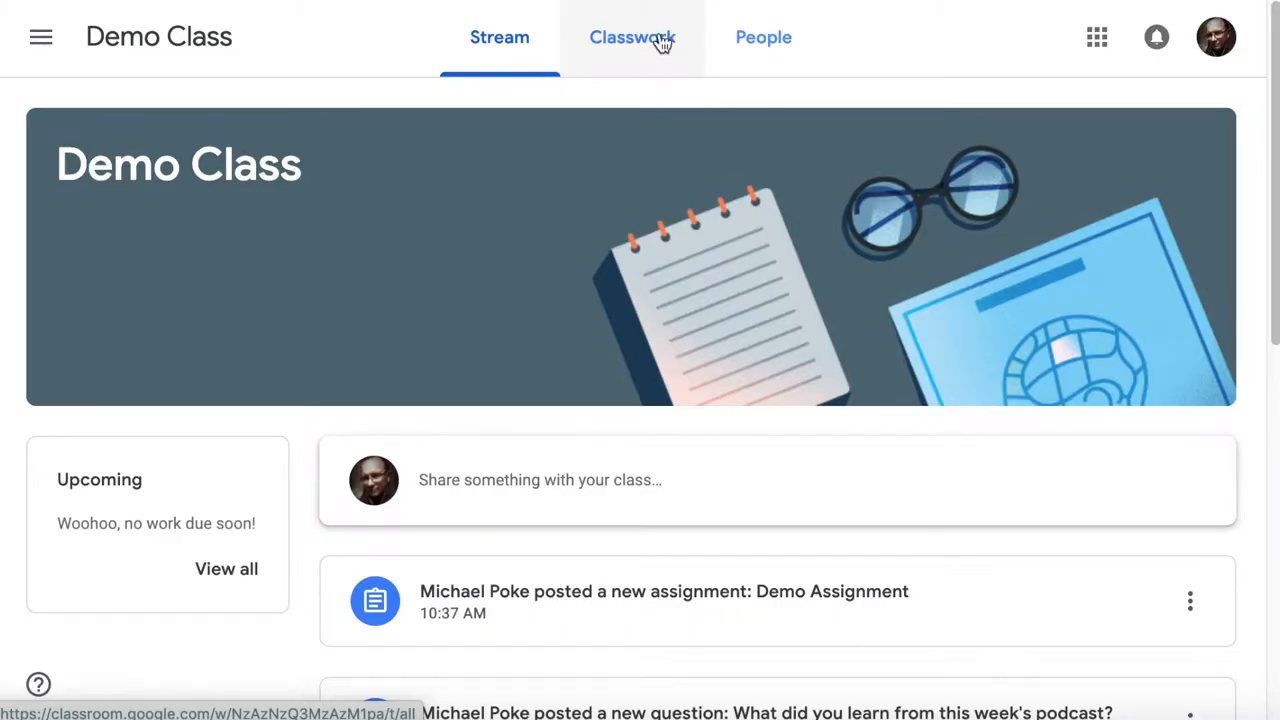
left_click(632, 37)
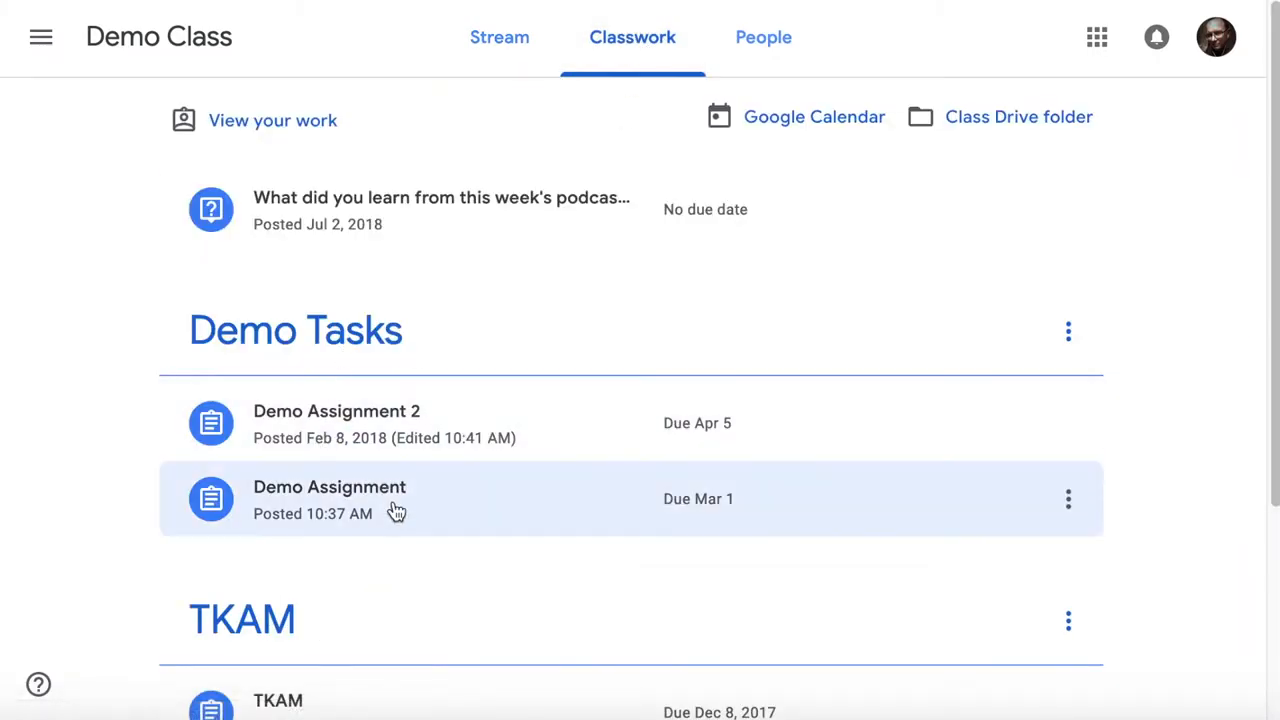
scroll("down", 3)
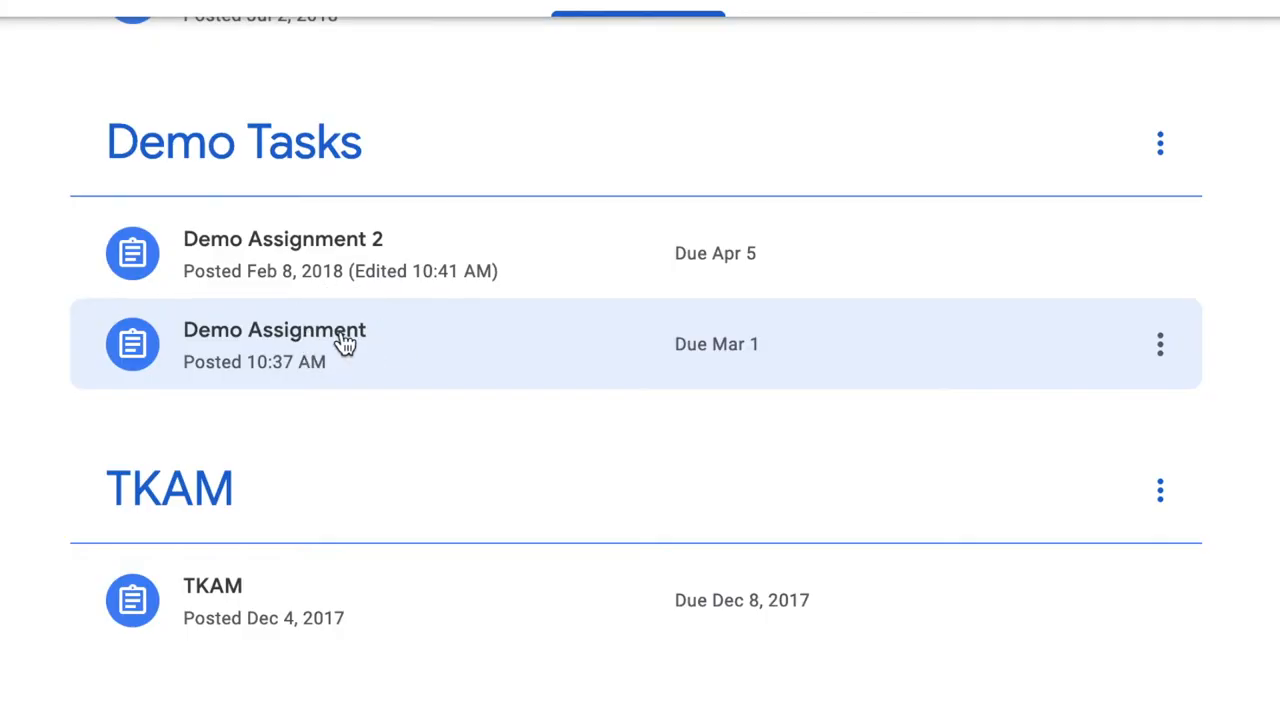
left_click(275, 344)
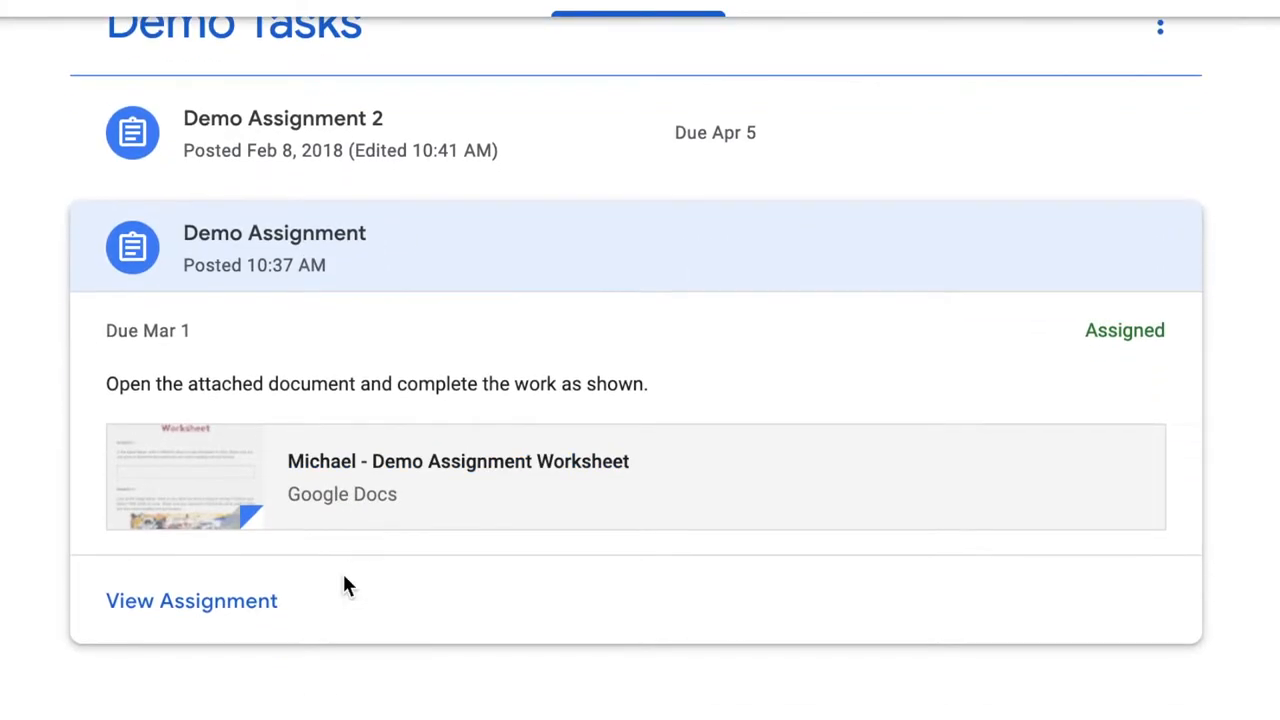
scroll("up", 3)
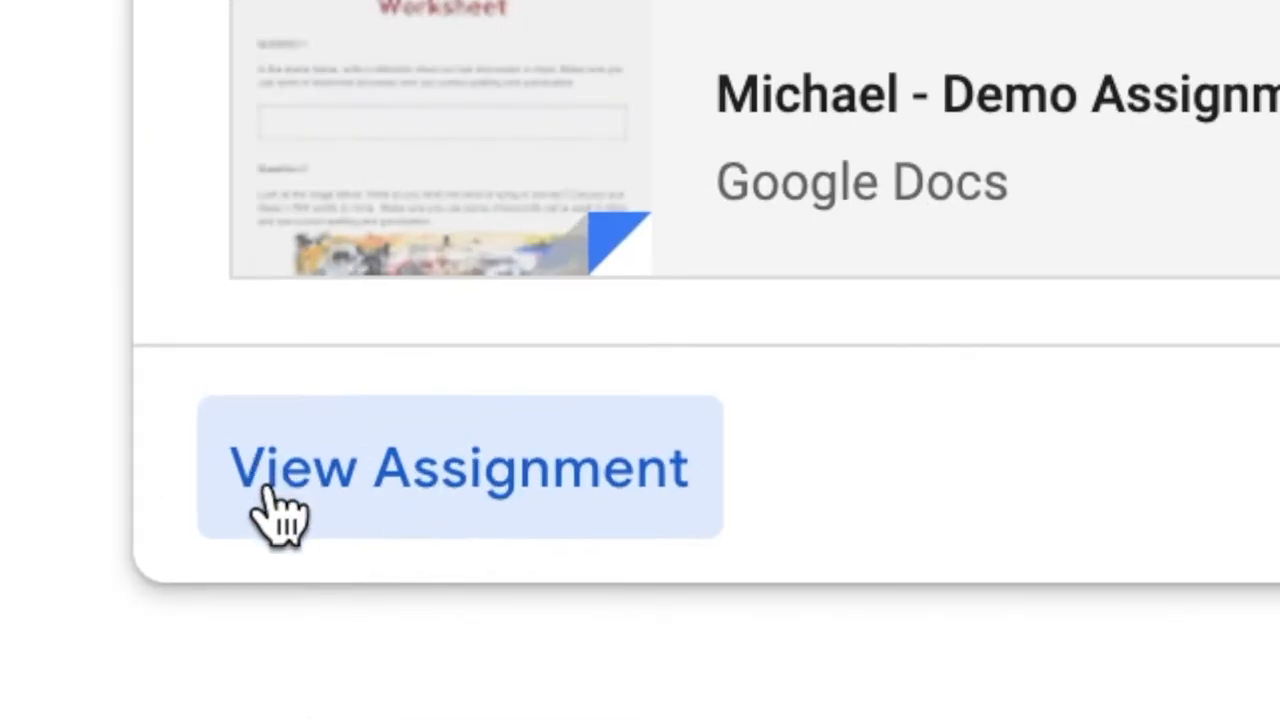
left_click(458, 467)
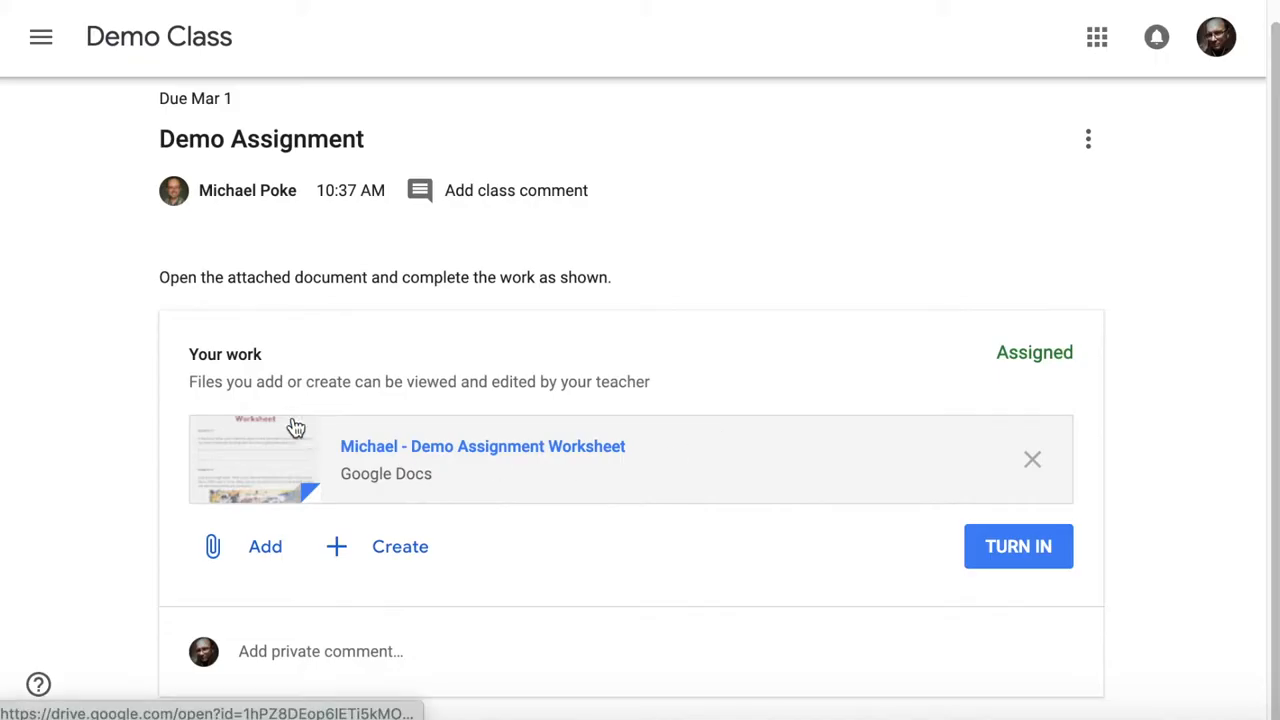
mouse_move(765, 405)
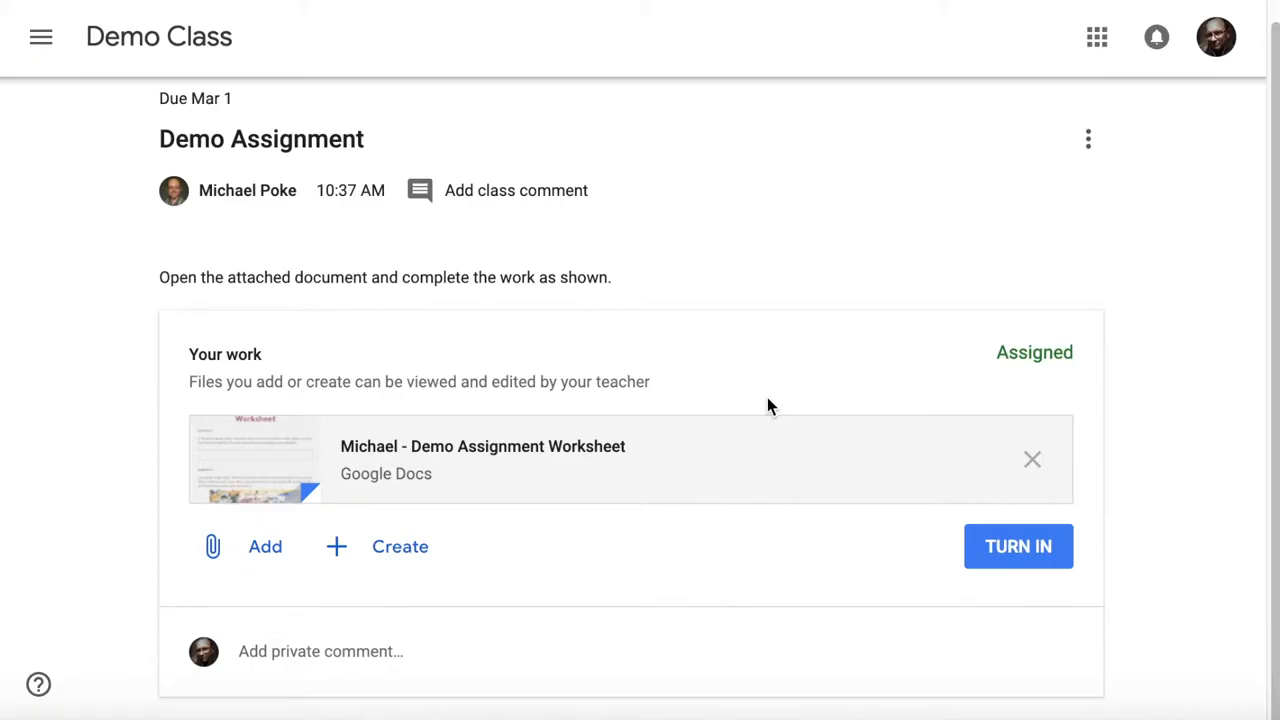
mouse_move(587, 420)
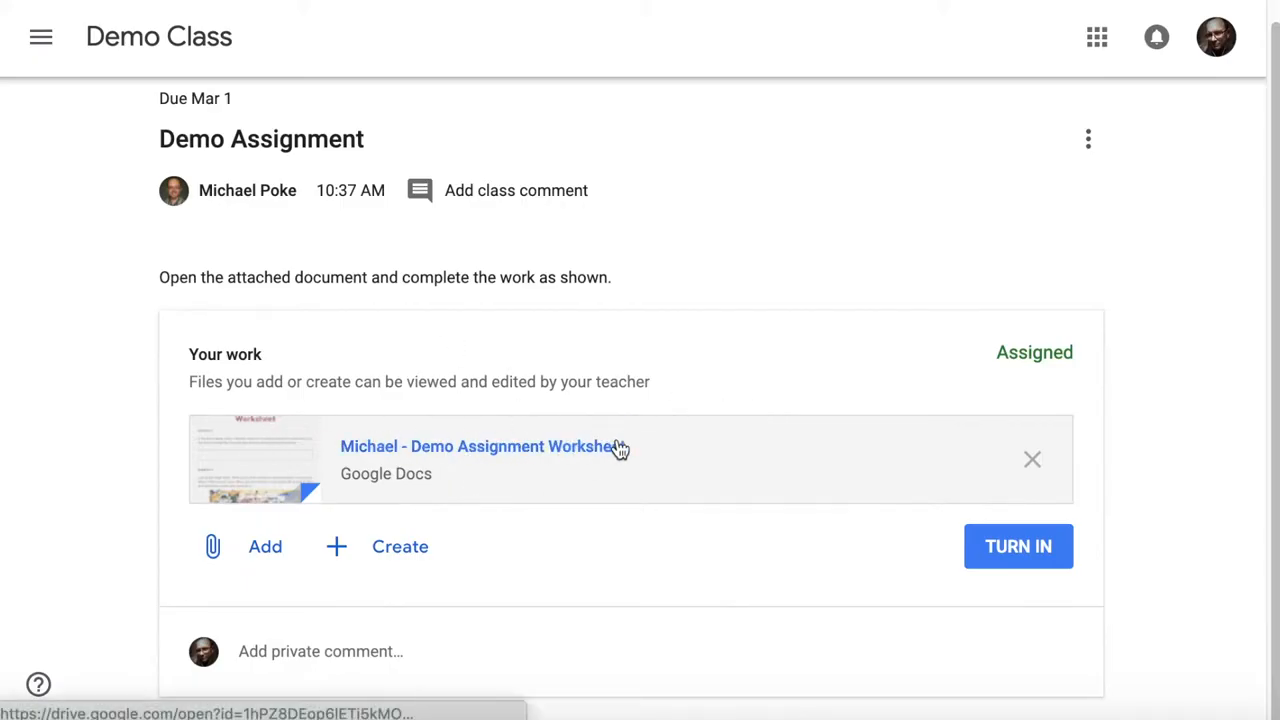
mouse_move(327, 400)
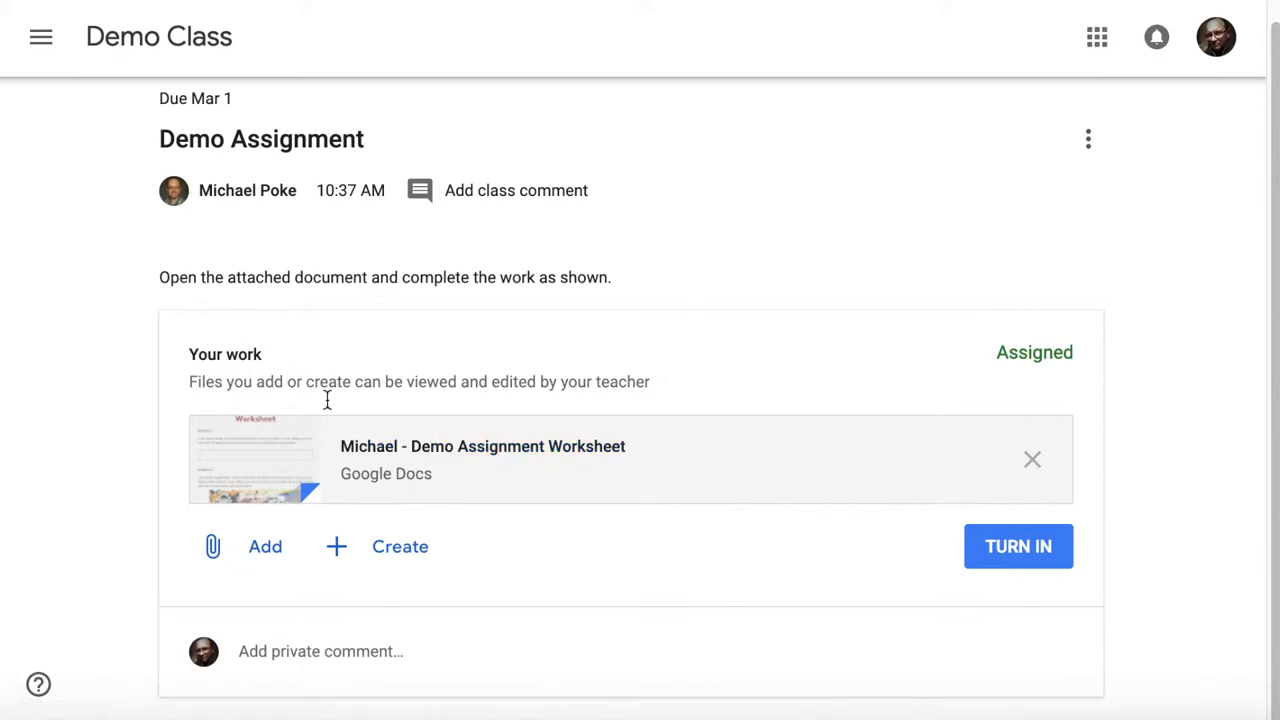
- Open the attached worksheet in Google Docs and type 'Answers' in the answer box
left_click(482, 459)
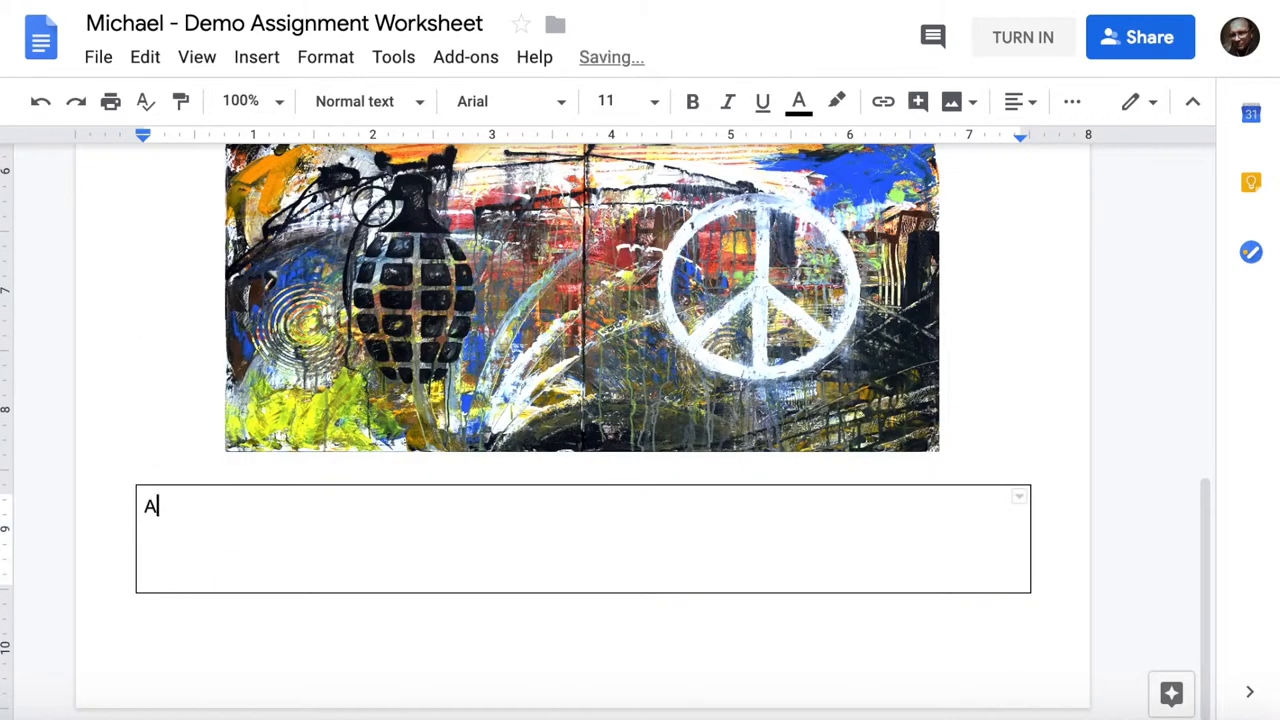
type("nswers")
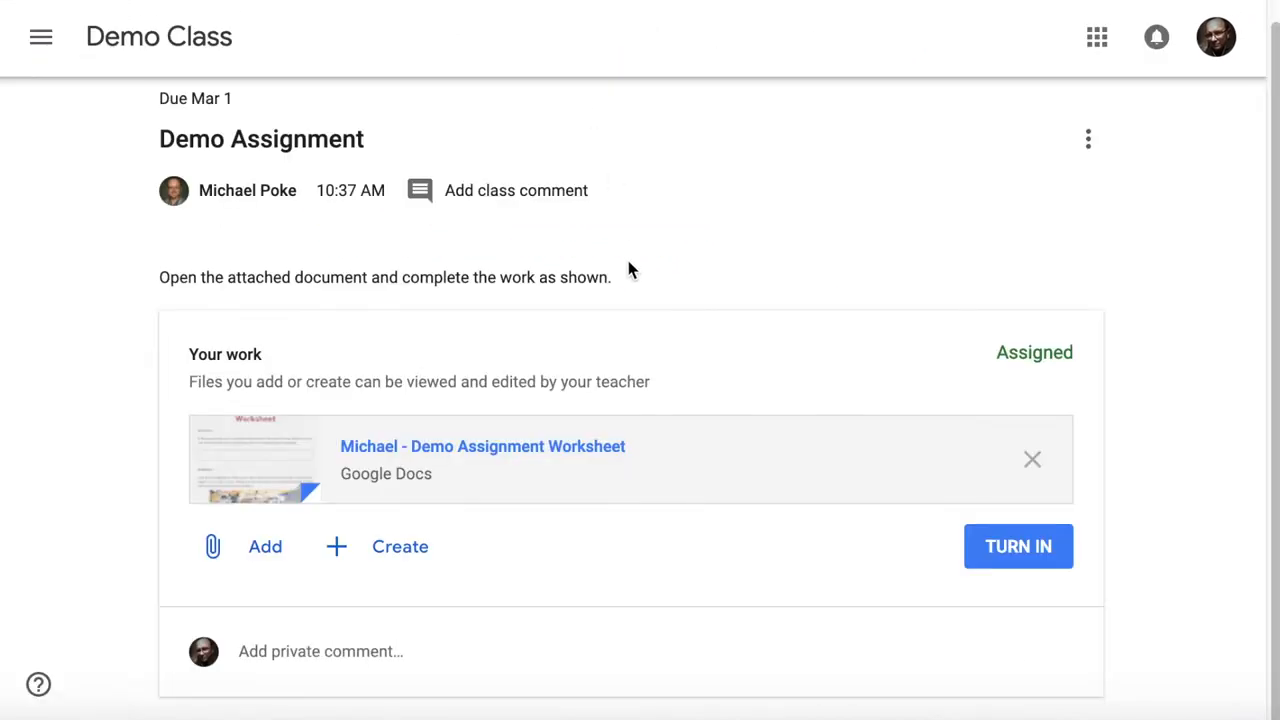
mouse_move(590, 484)
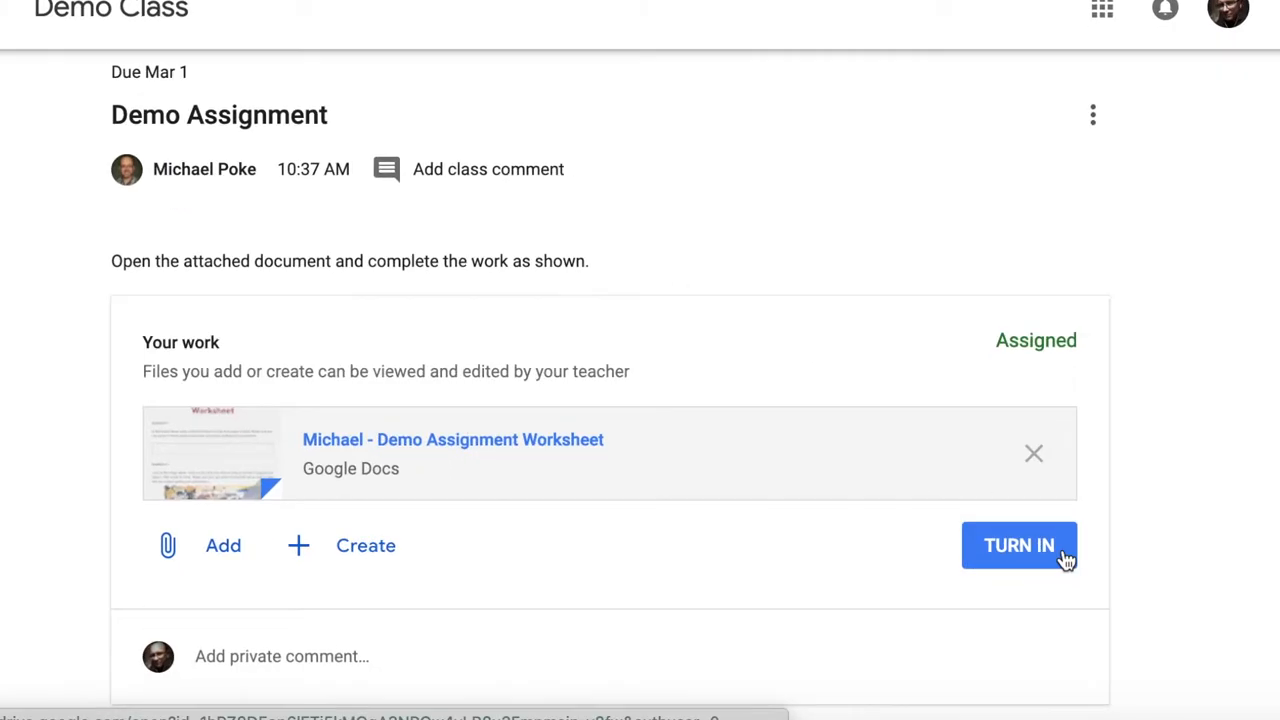
- Turn in and confirm Demo Assignment with its worksheet, then head back toward Demo Class
left_click(1019, 545)
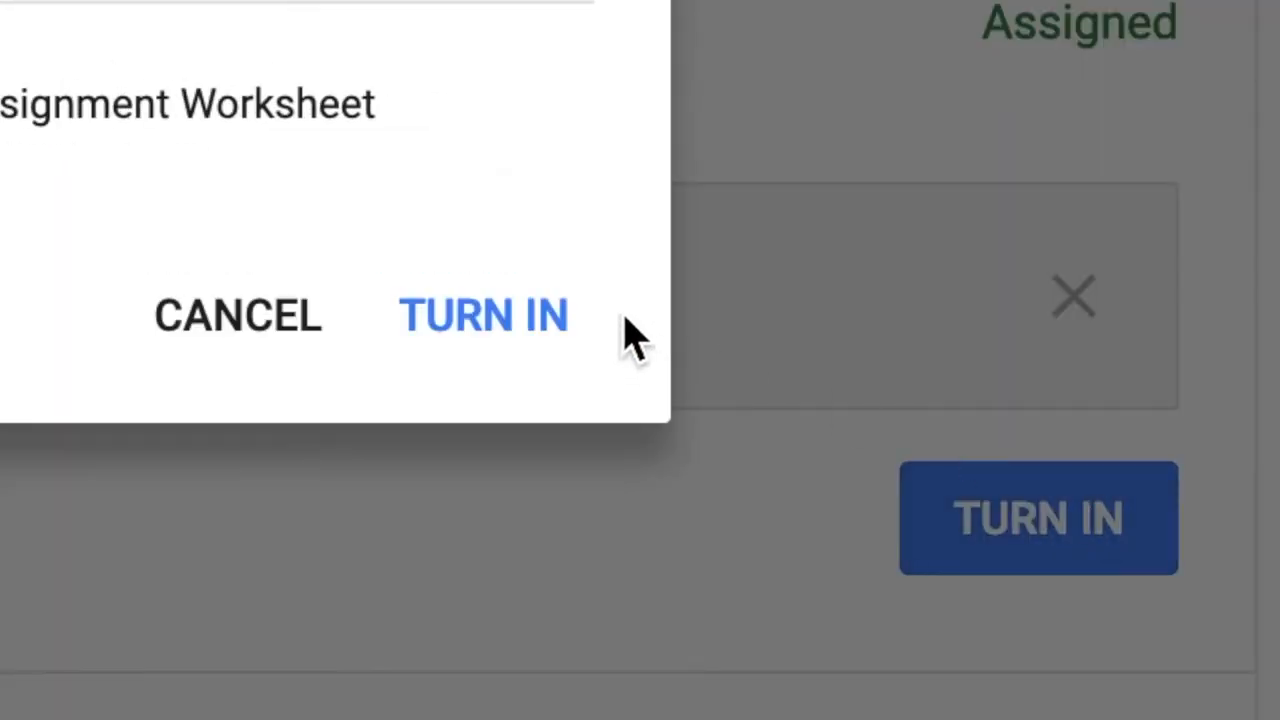
left_click(484, 315)
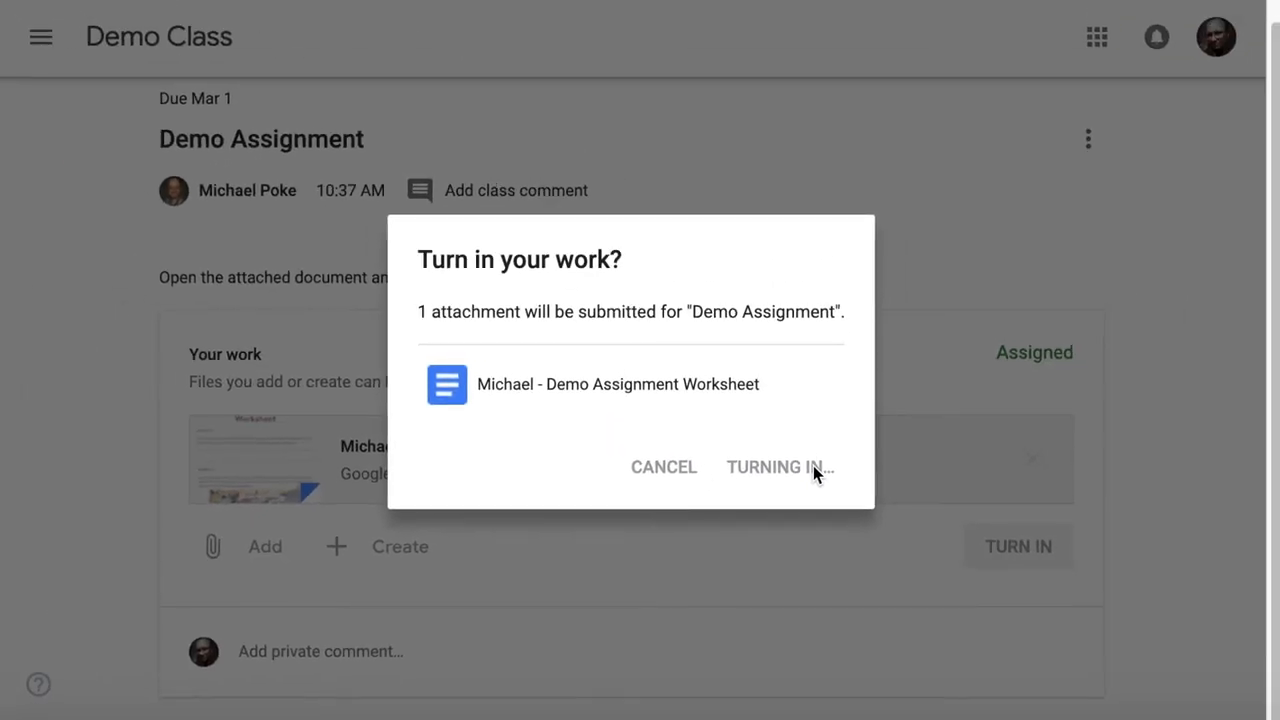
left_click(780, 467)
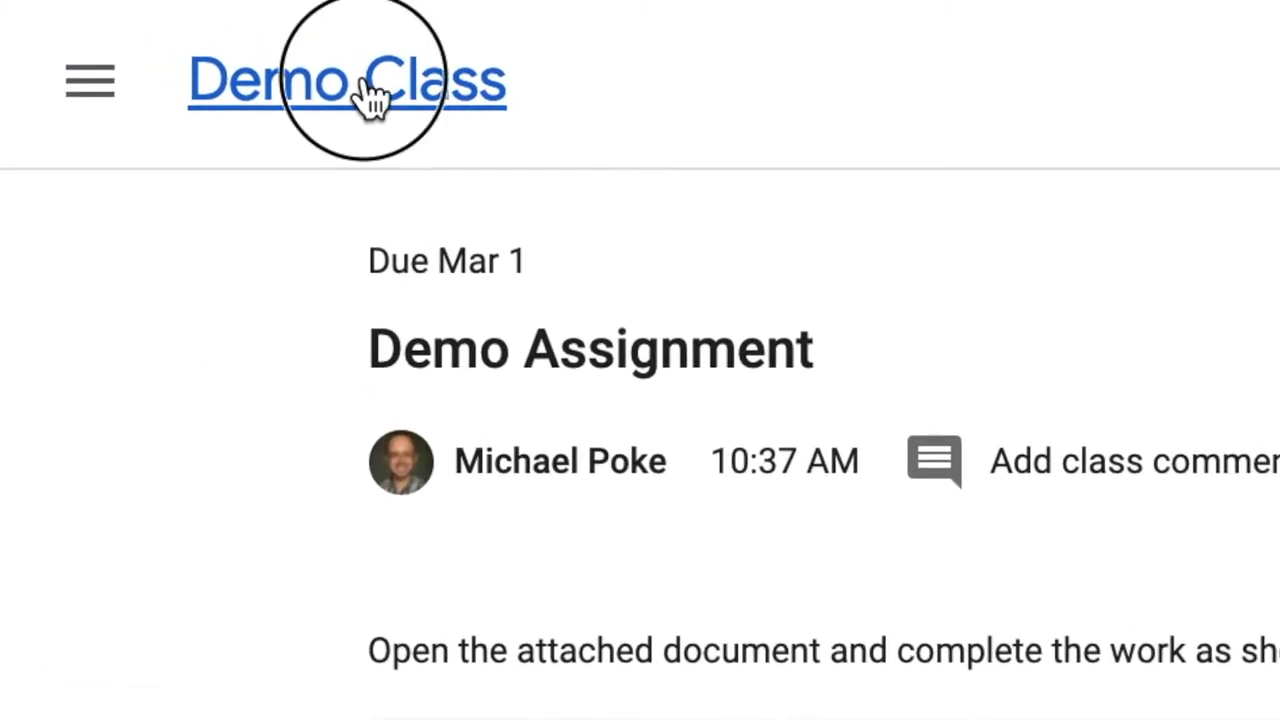
- In Classwork, collapse Demo Assignment and expand Demo Assignment 2 to show its instructions
left_click(632, 37)
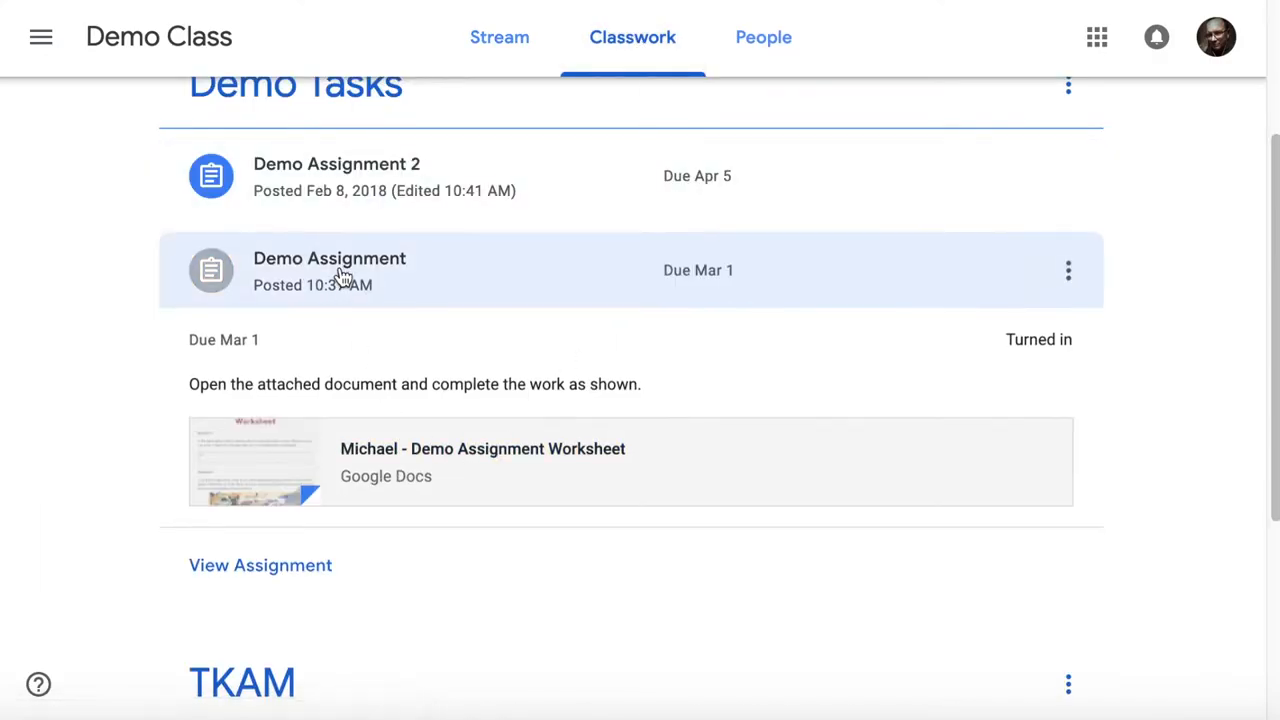
left_click(329, 270)
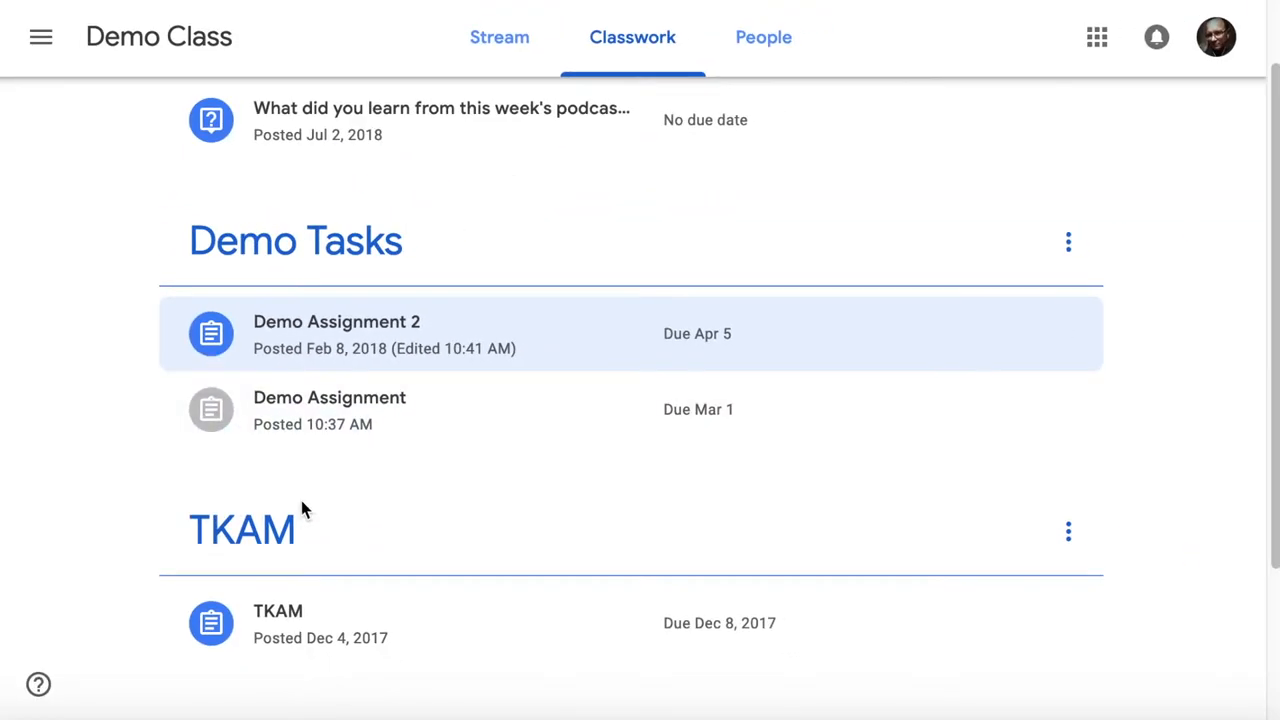
left_click(336, 321)
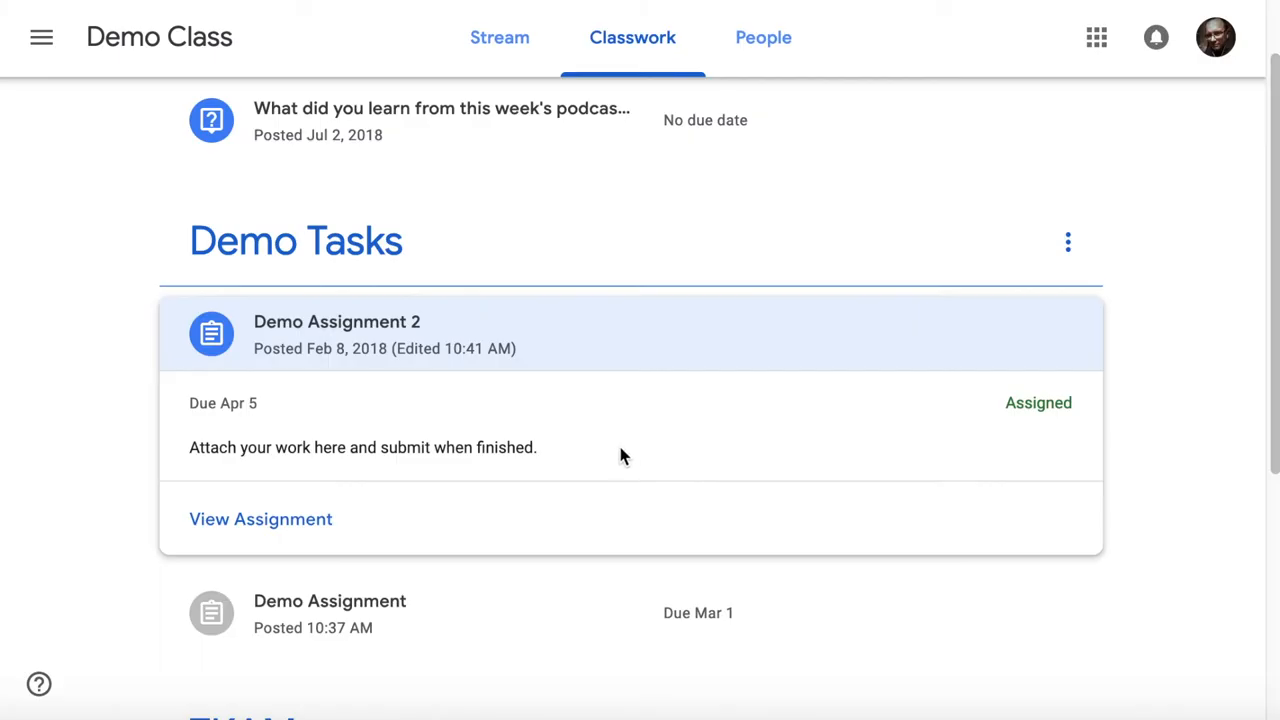
- Open Demo Assignment 2's page and preview the Drive, Link and File attach options
left_click(260, 518)
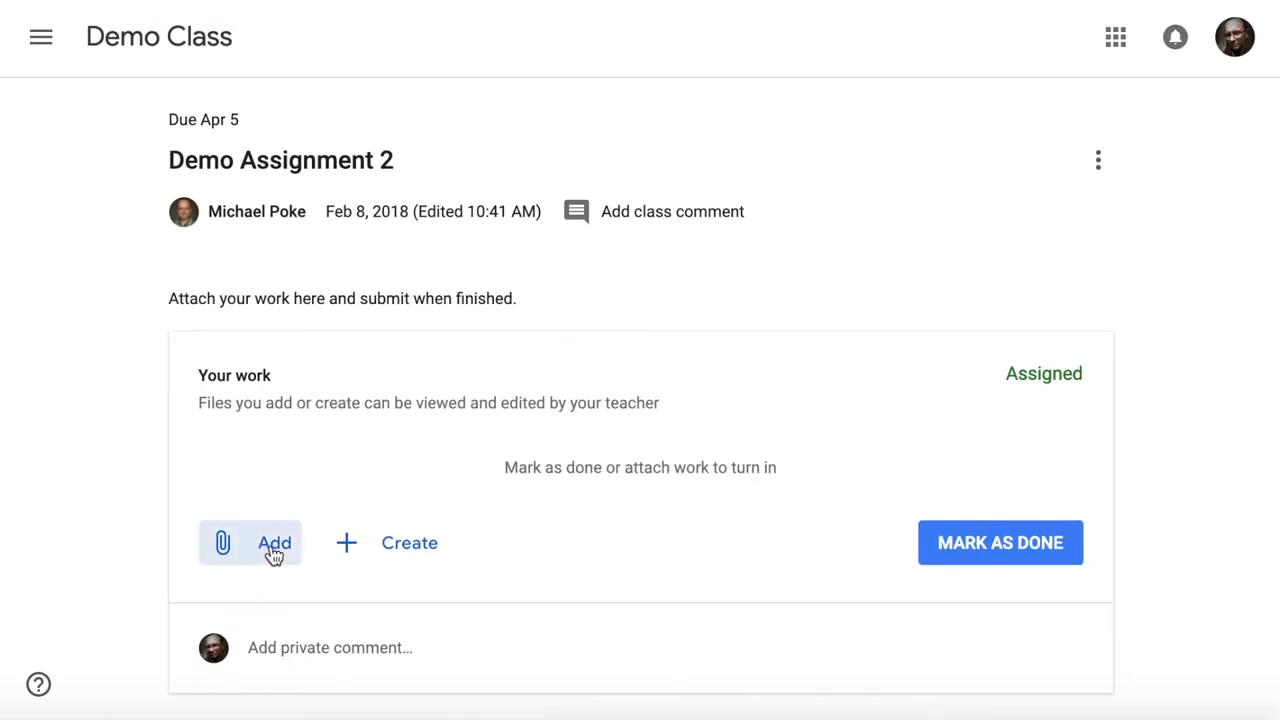
left_click(274, 542)
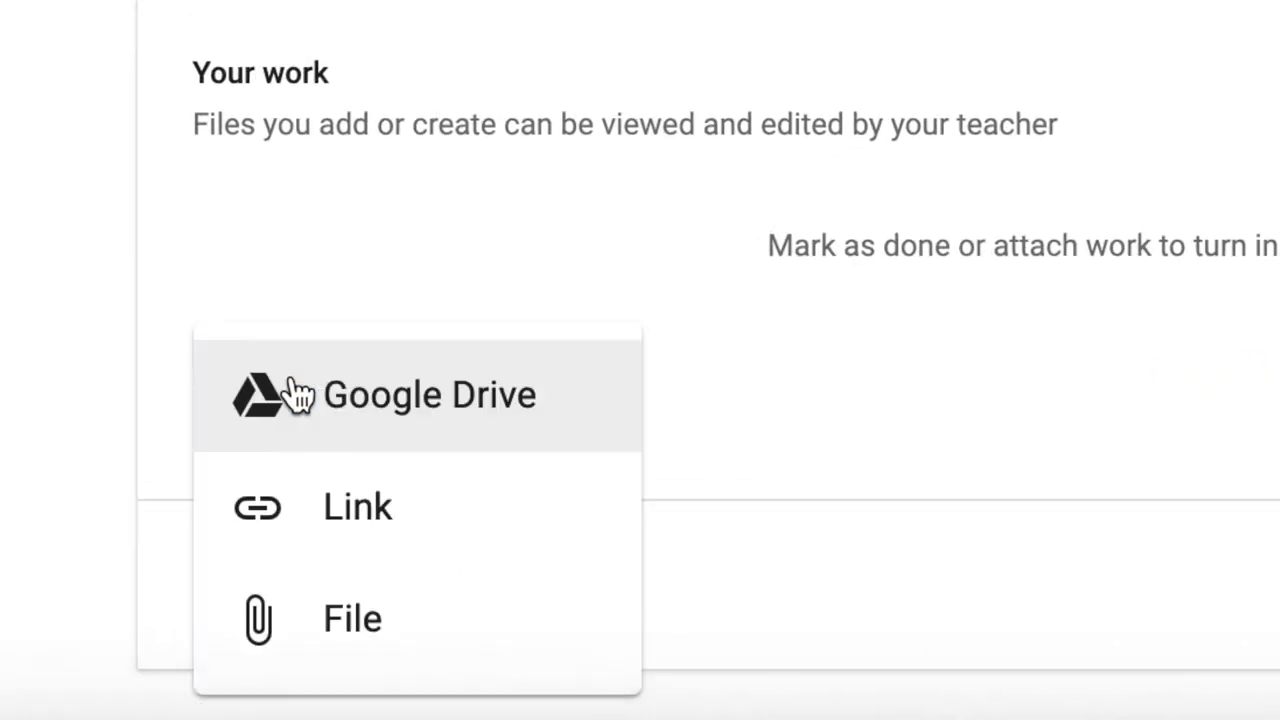
mouse_move(573, 408)
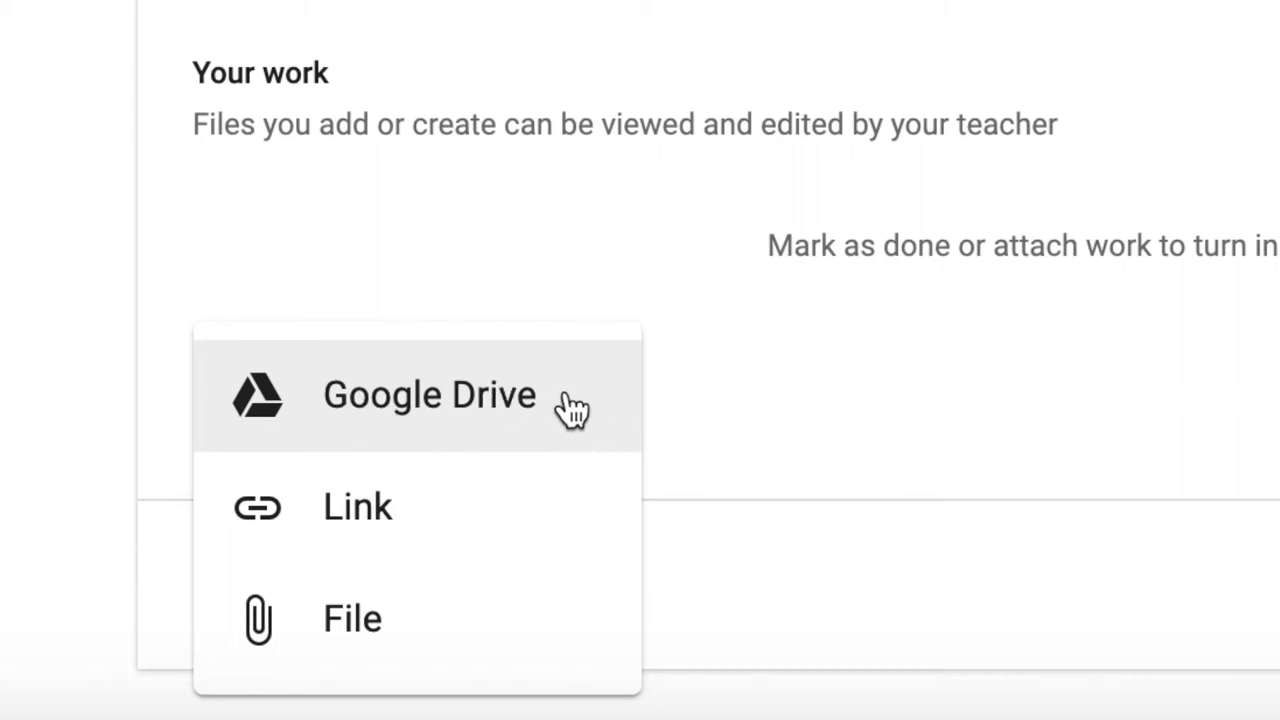
mouse_move(390, 525)
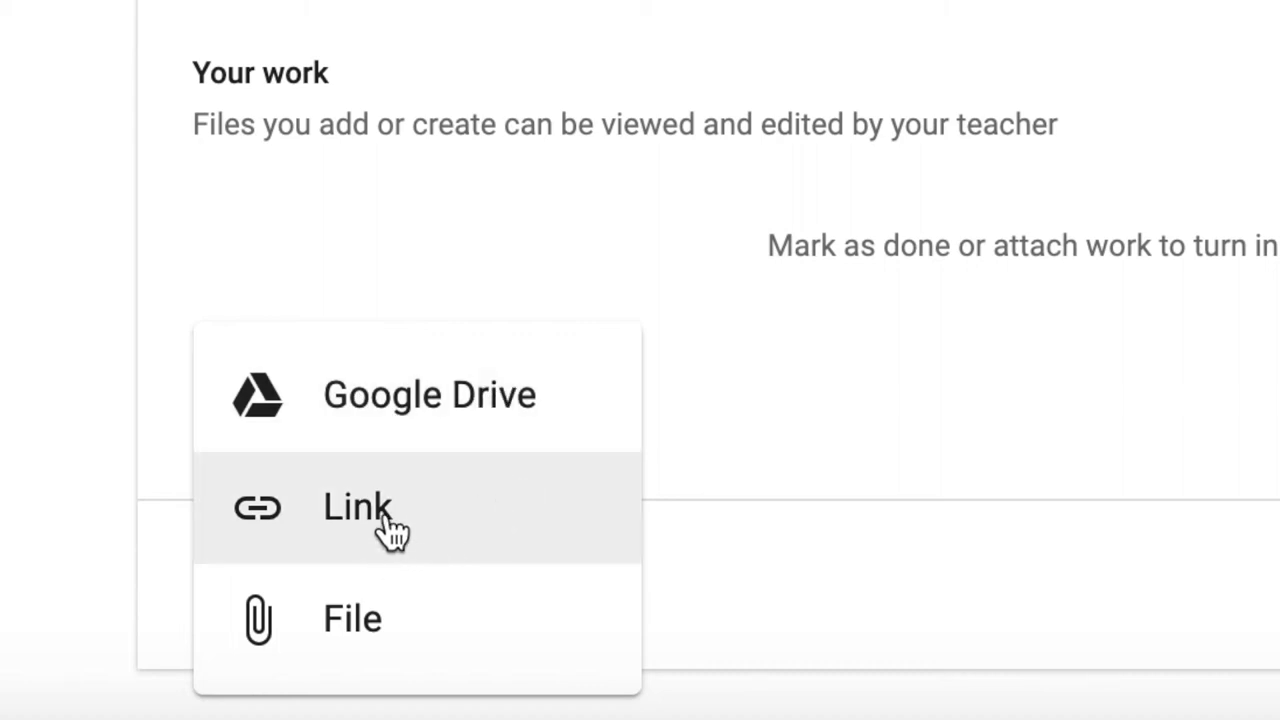
mouse_move(410, 505)
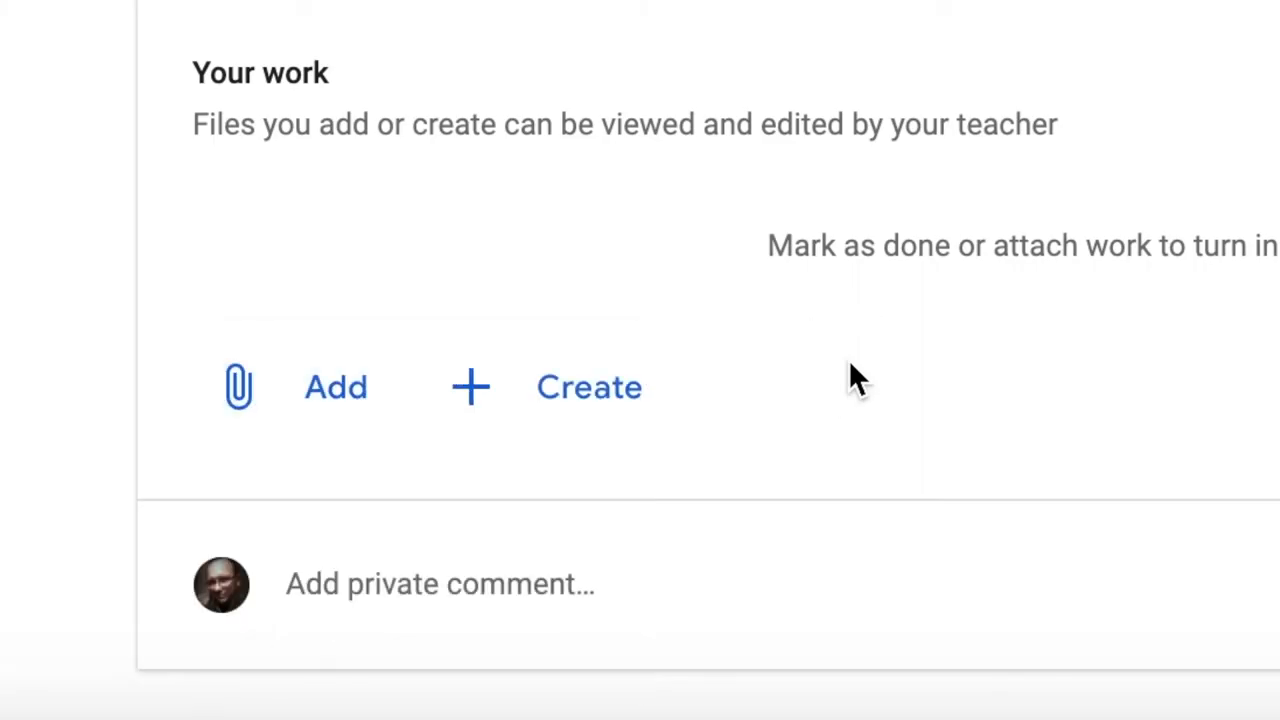
mouse_move(580, 400)
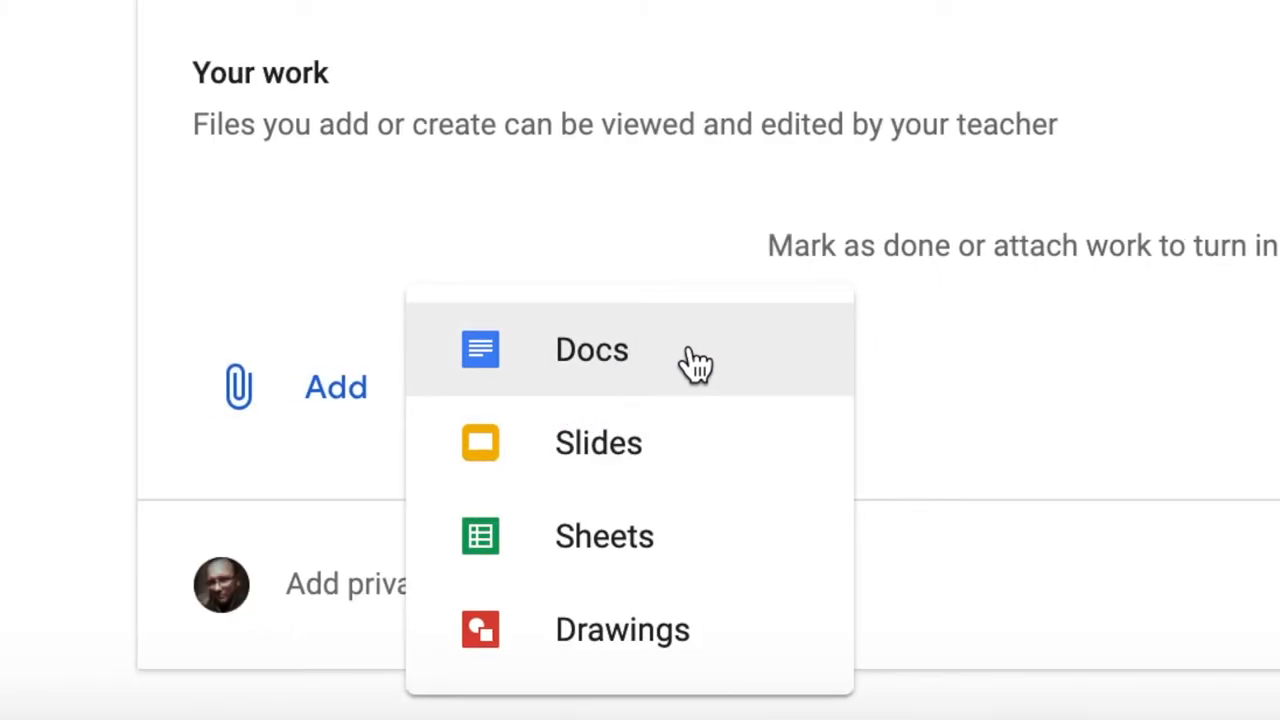
mouse_move(640, 536)
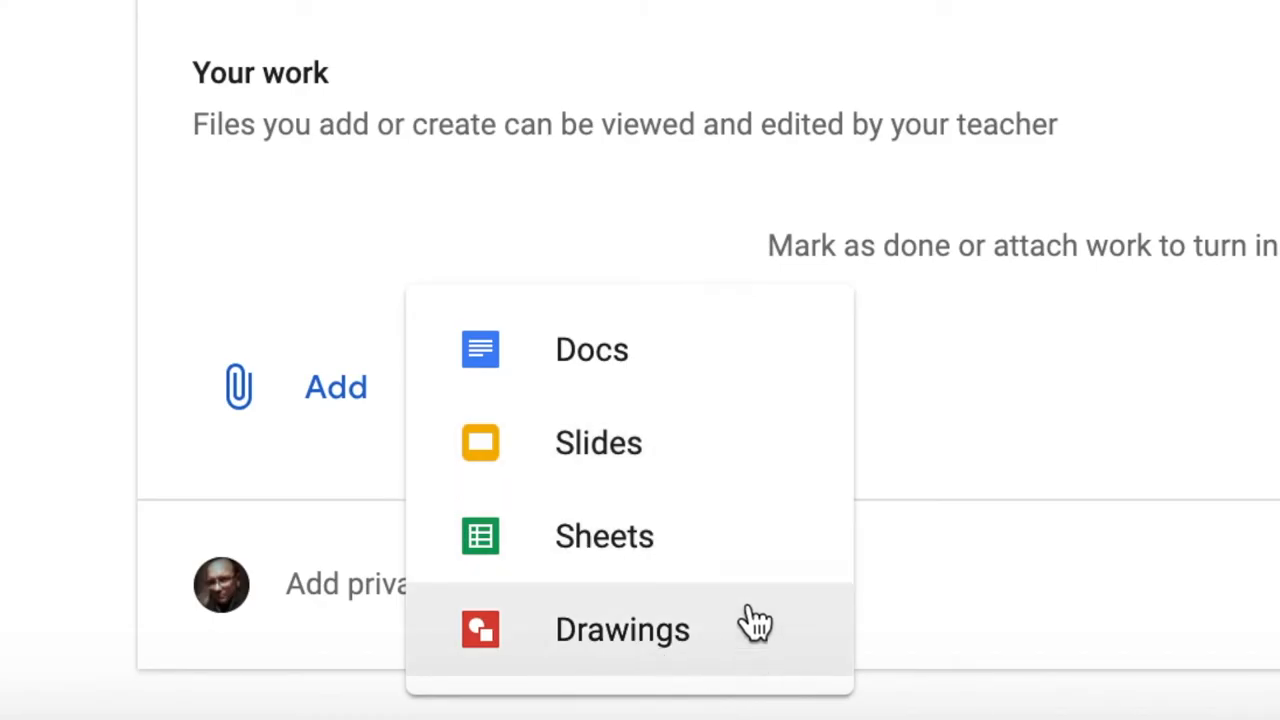
mouse_move(965, 285)
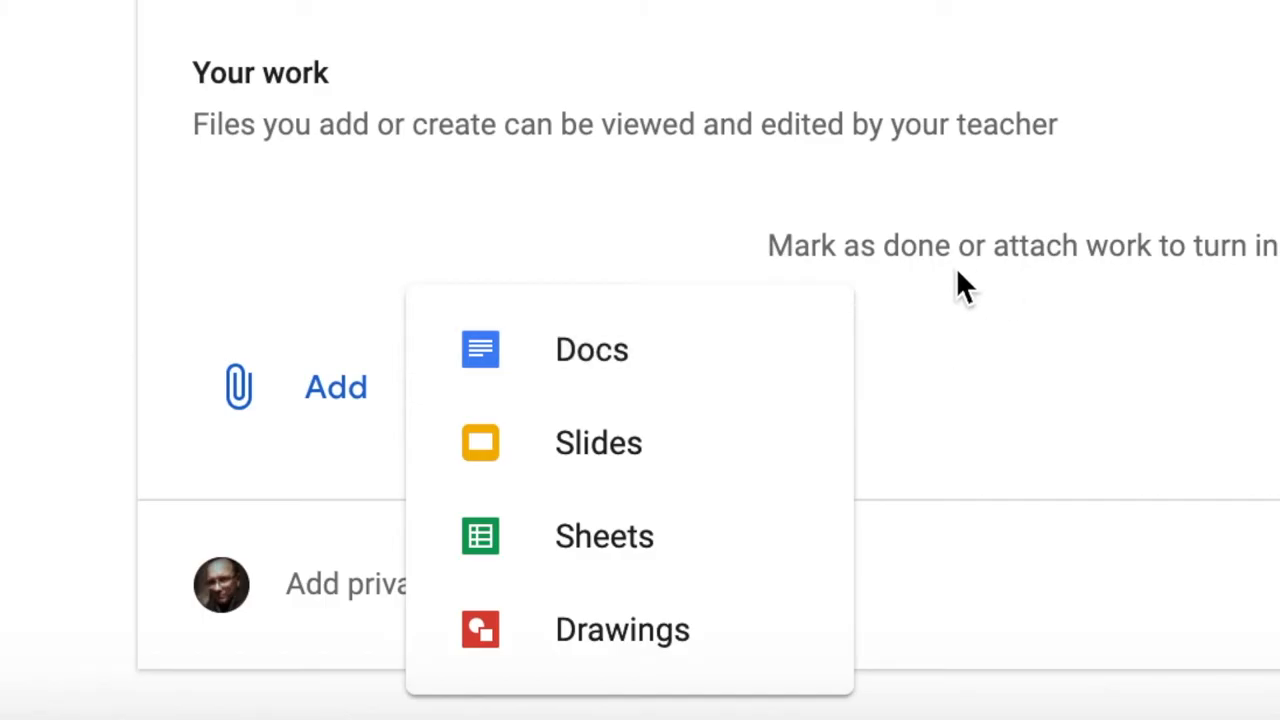
mouse_move(740, 355)
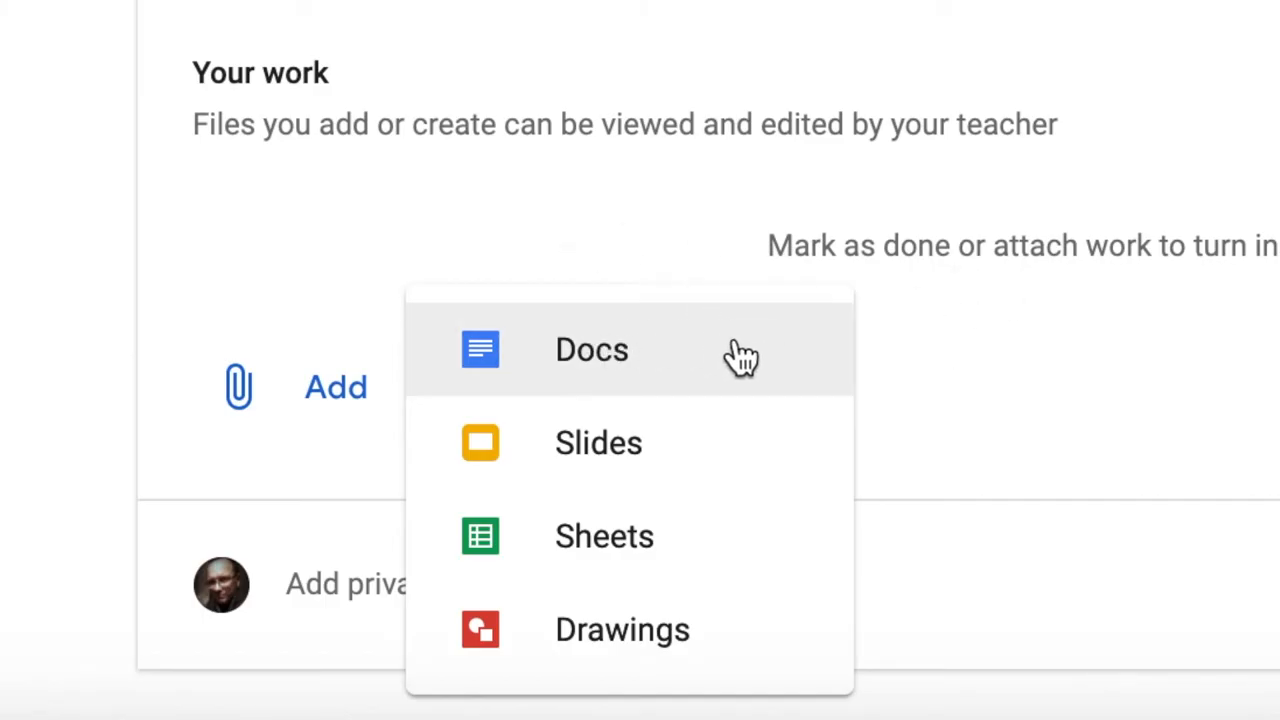
- Create a new Google Doc, 'Michael - Demo Assignment 2', attached to the assignment
left_click(591, 349)
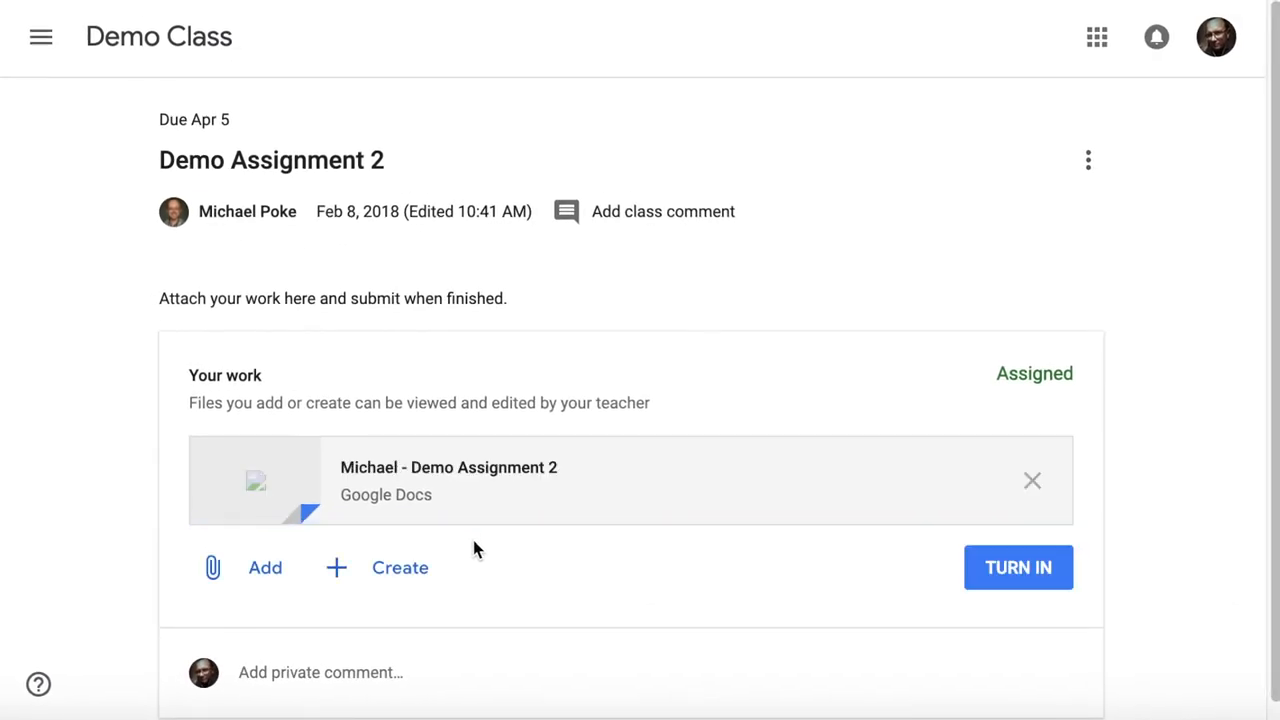
- Browse the new-file creation options on Demo Assignment 2, then dismiss them without creating anything
left_click(449, 467)
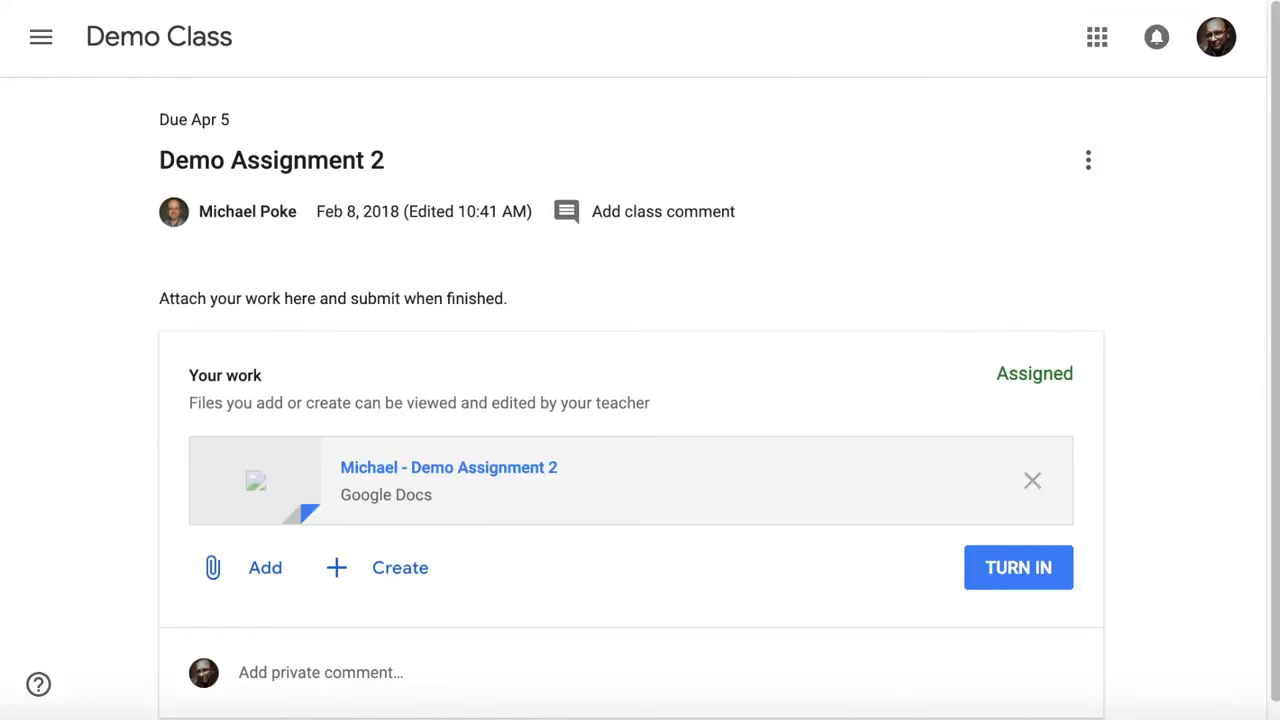
mouse_move(1029, 485)
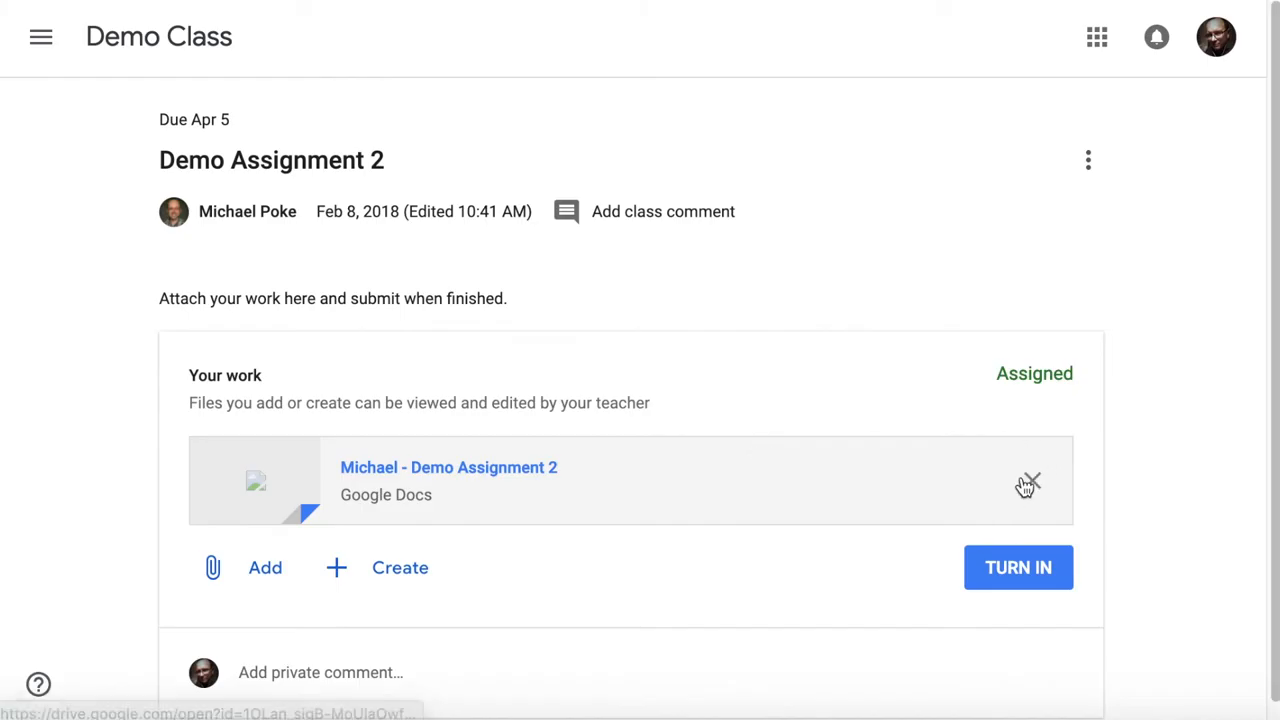
mouse_move(379, 588)
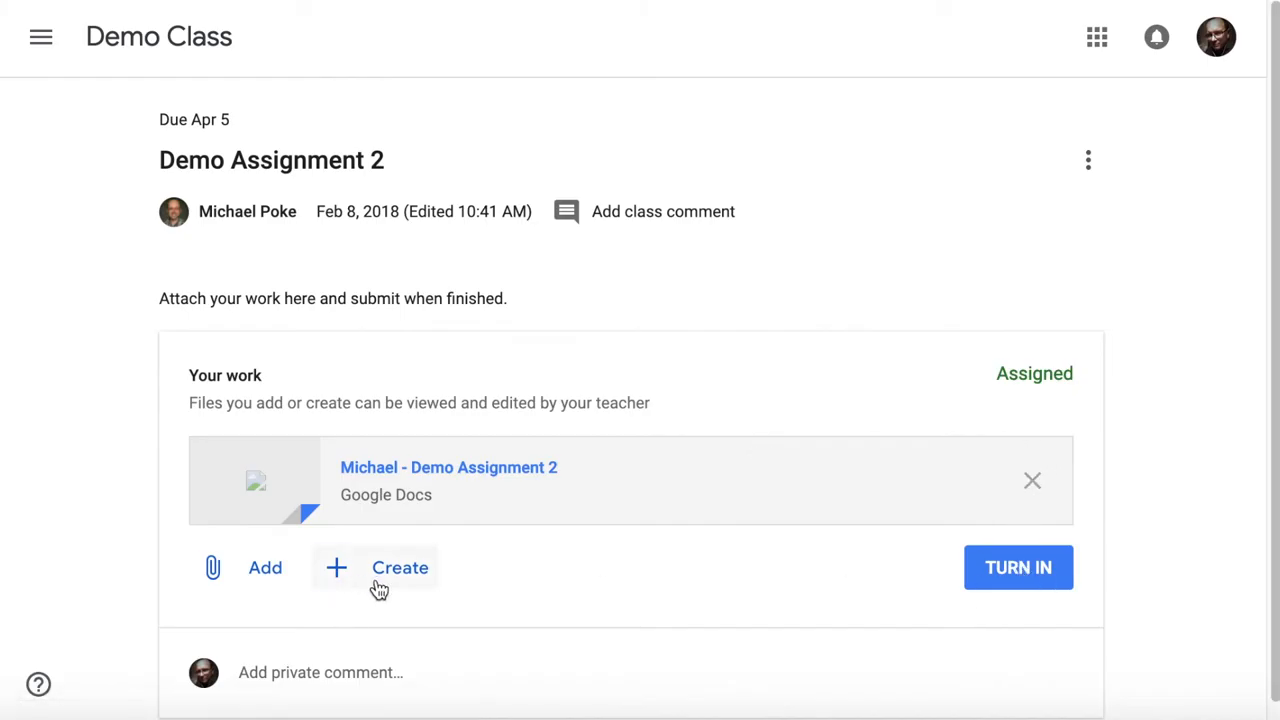
left_click(399, 567)
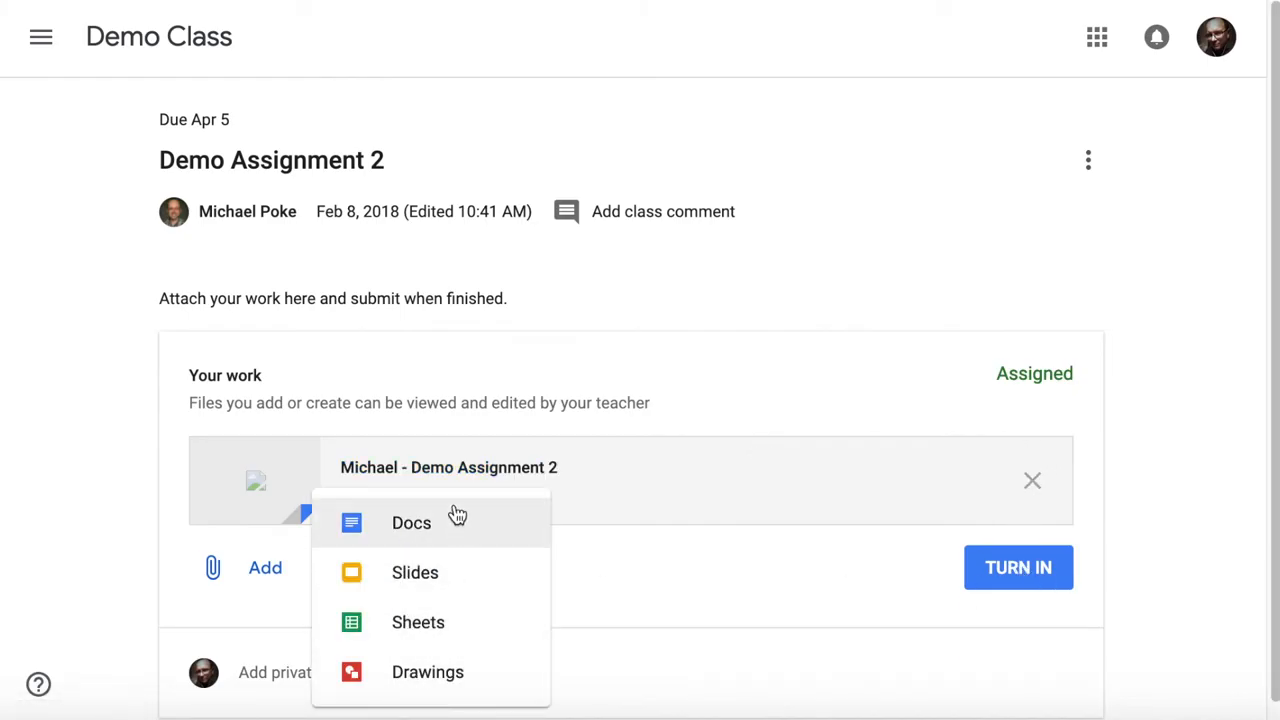
left_click(411, 522)
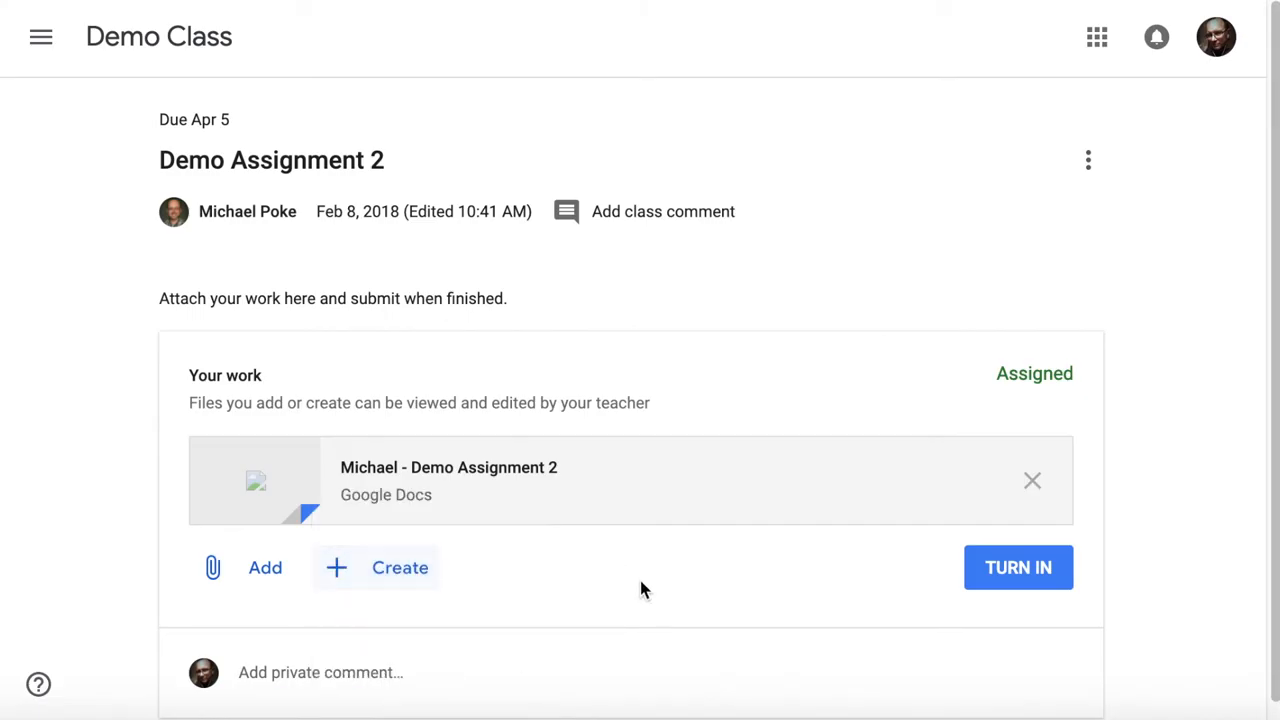
left_click(250, 567)
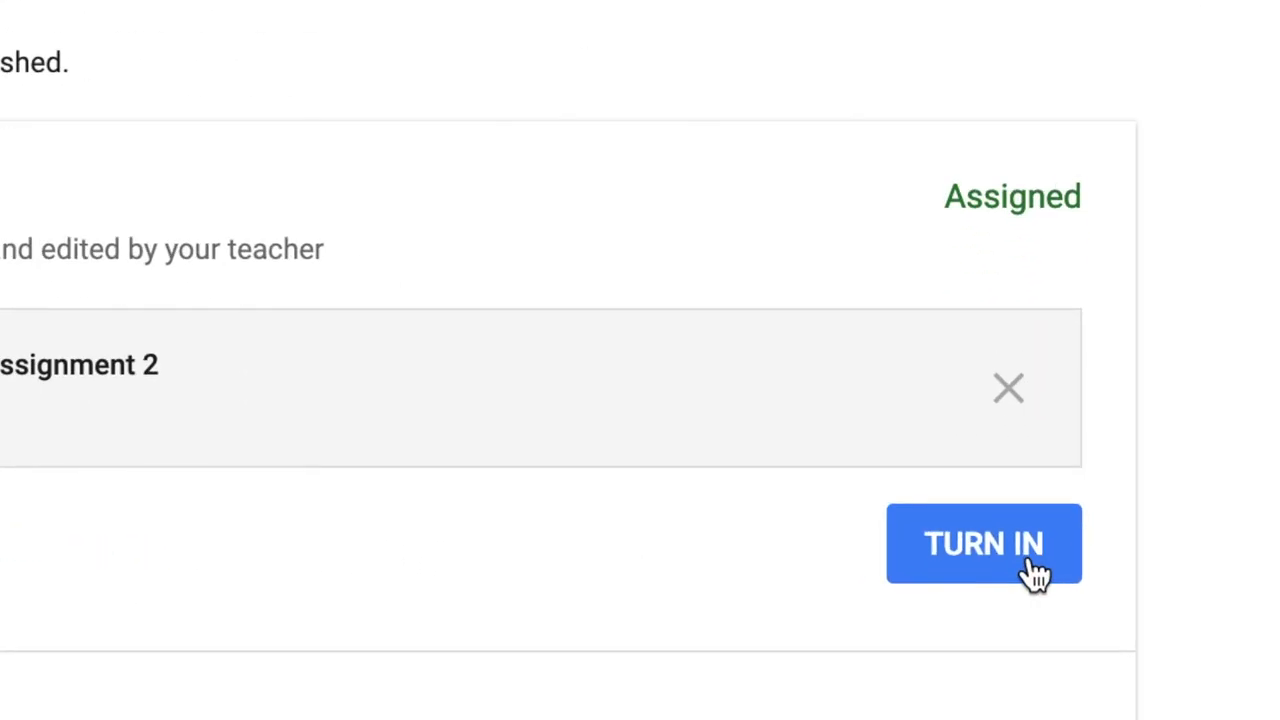
- Turn in Demo Assignment 2 with its doc and return to the Demo Class stream
left_click(984, 543)
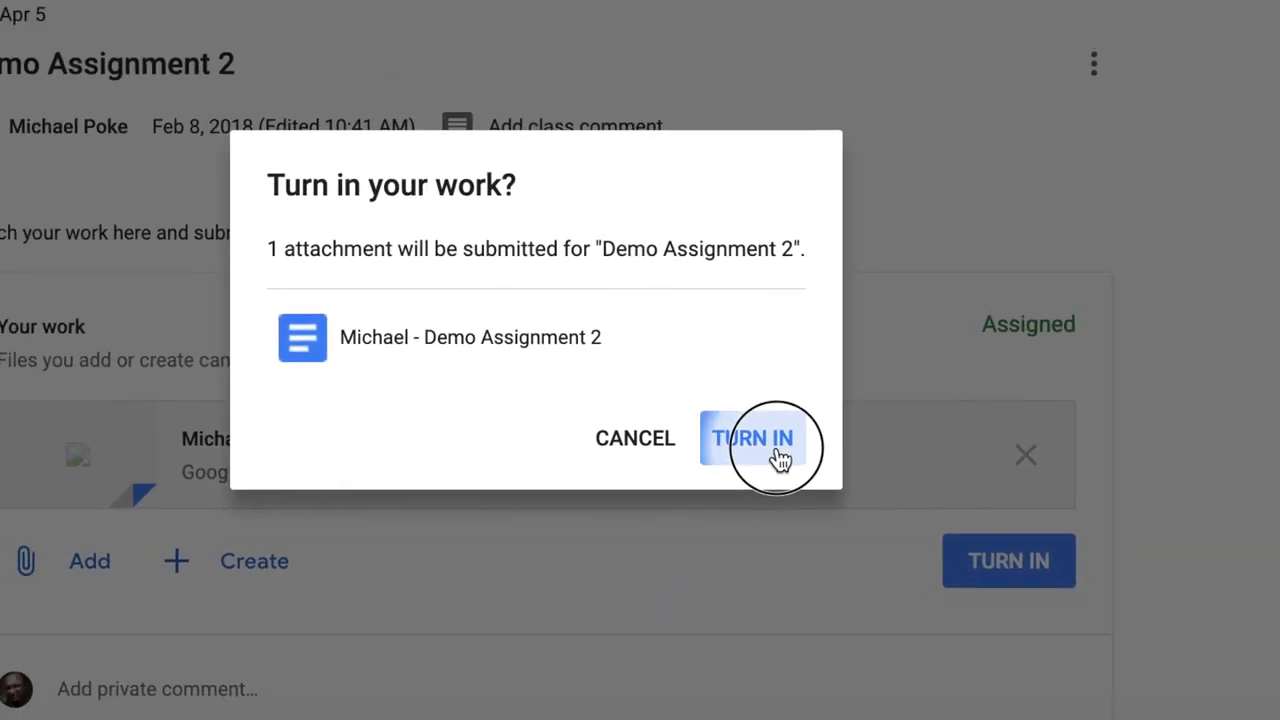
left_click(753, 438)
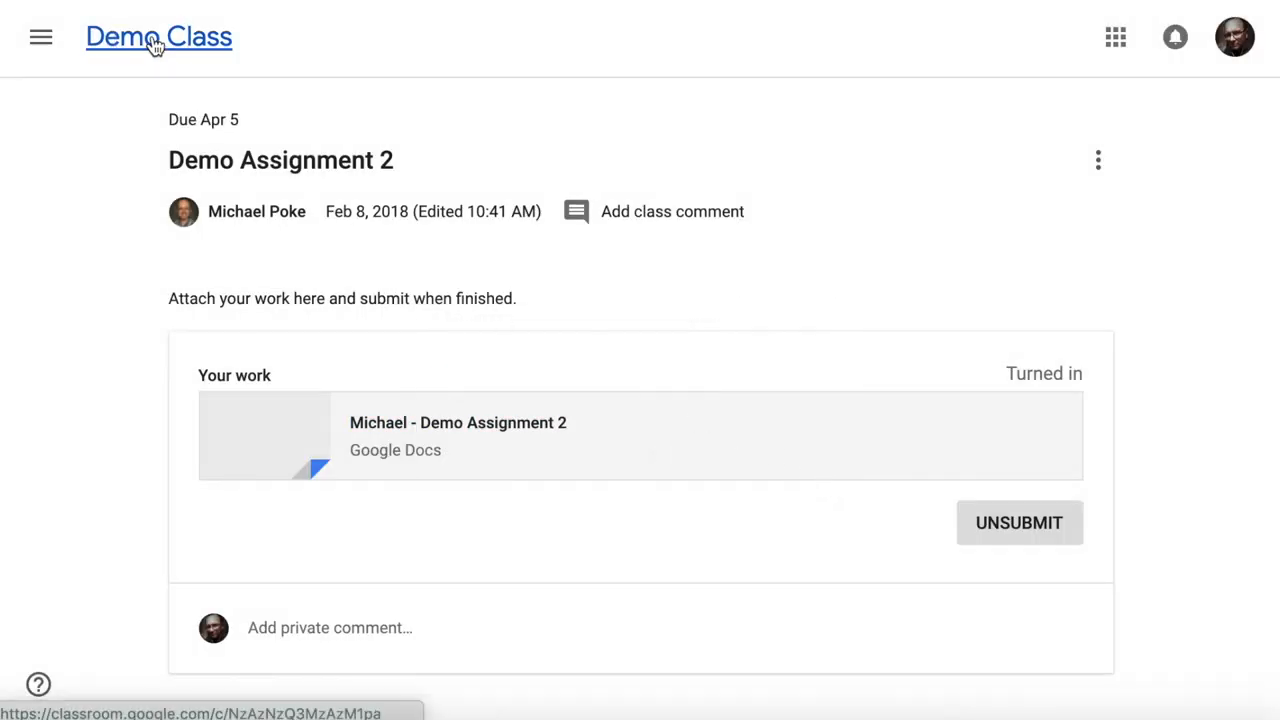
left_click(158, 37)
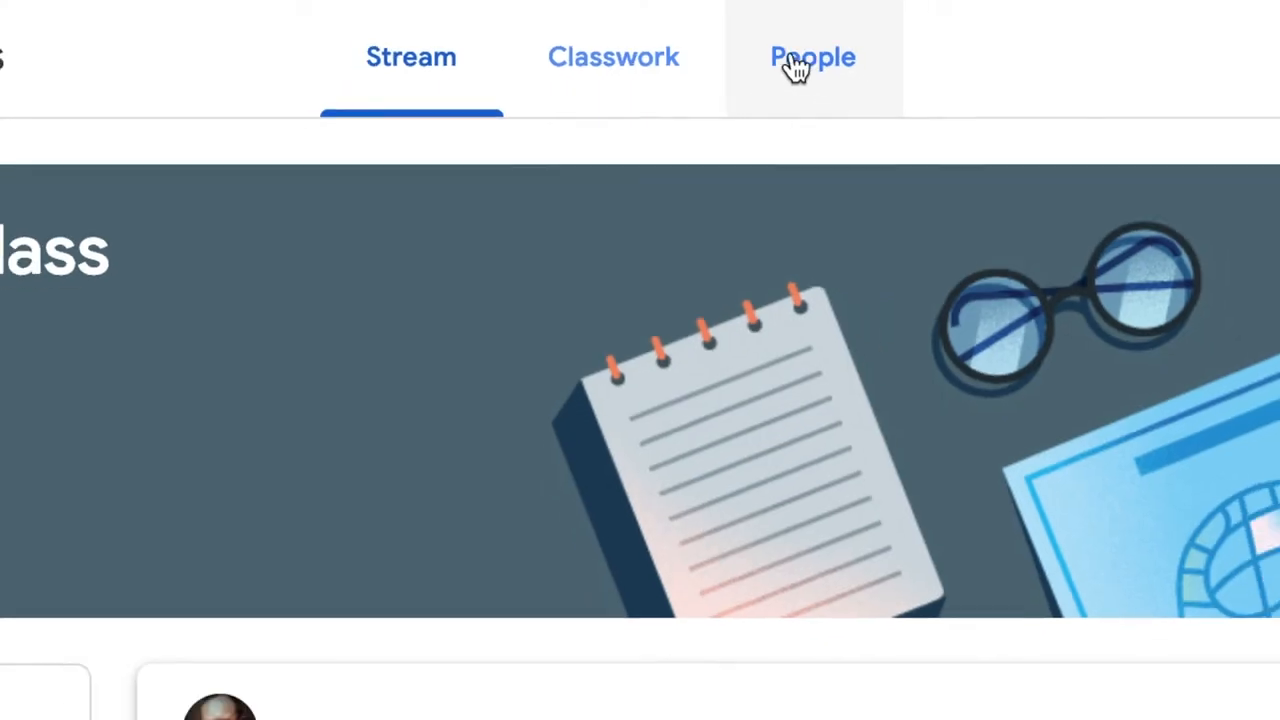
left_click(812, 56)
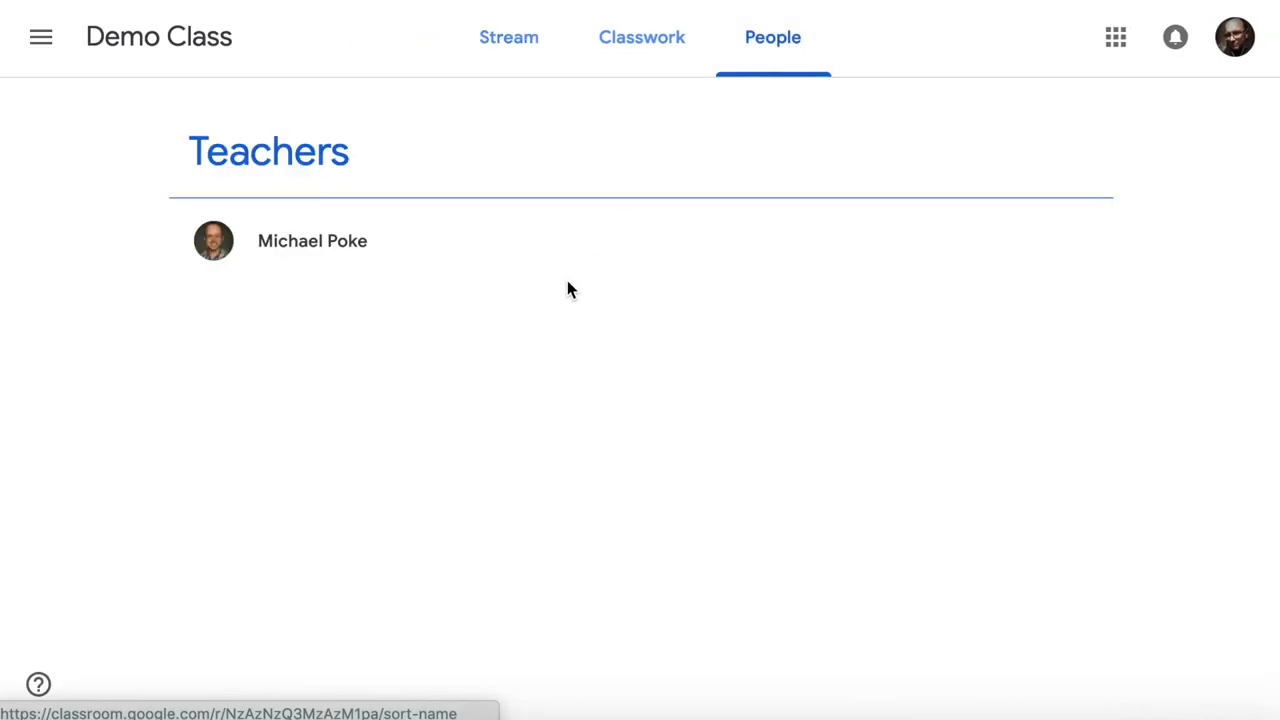
mouse_move(500, 237)
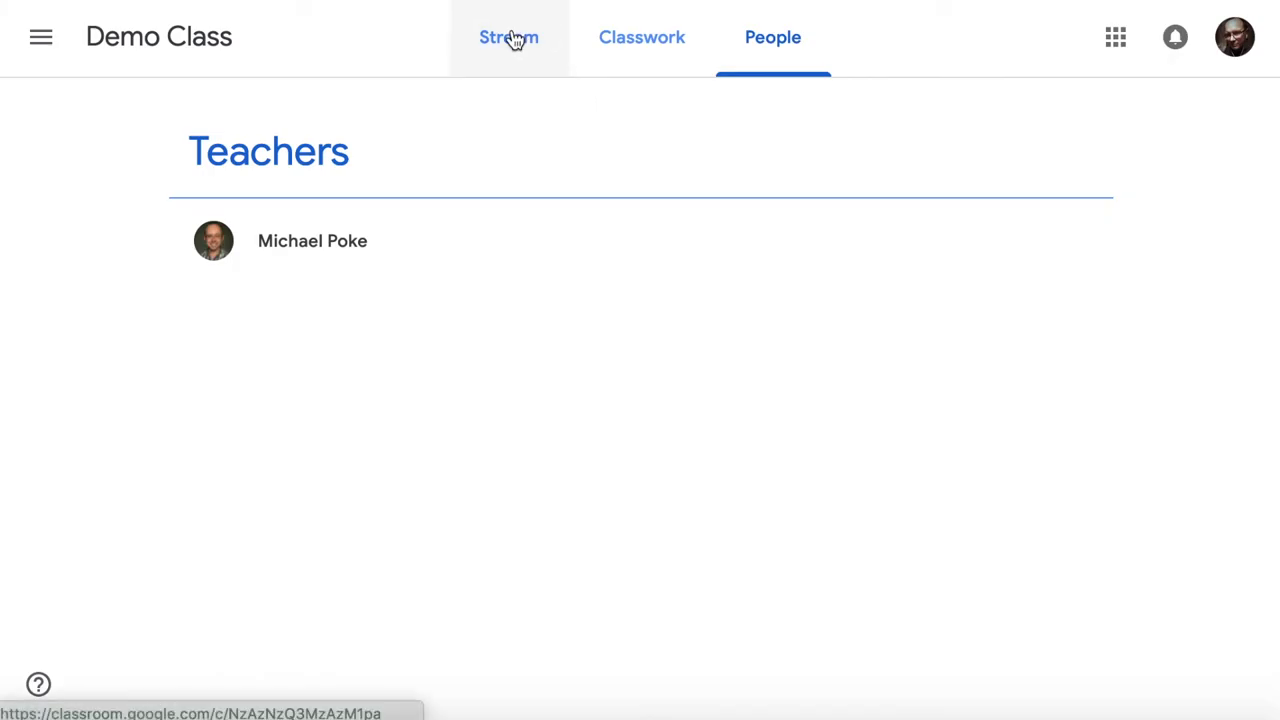
left_click(508, 37)
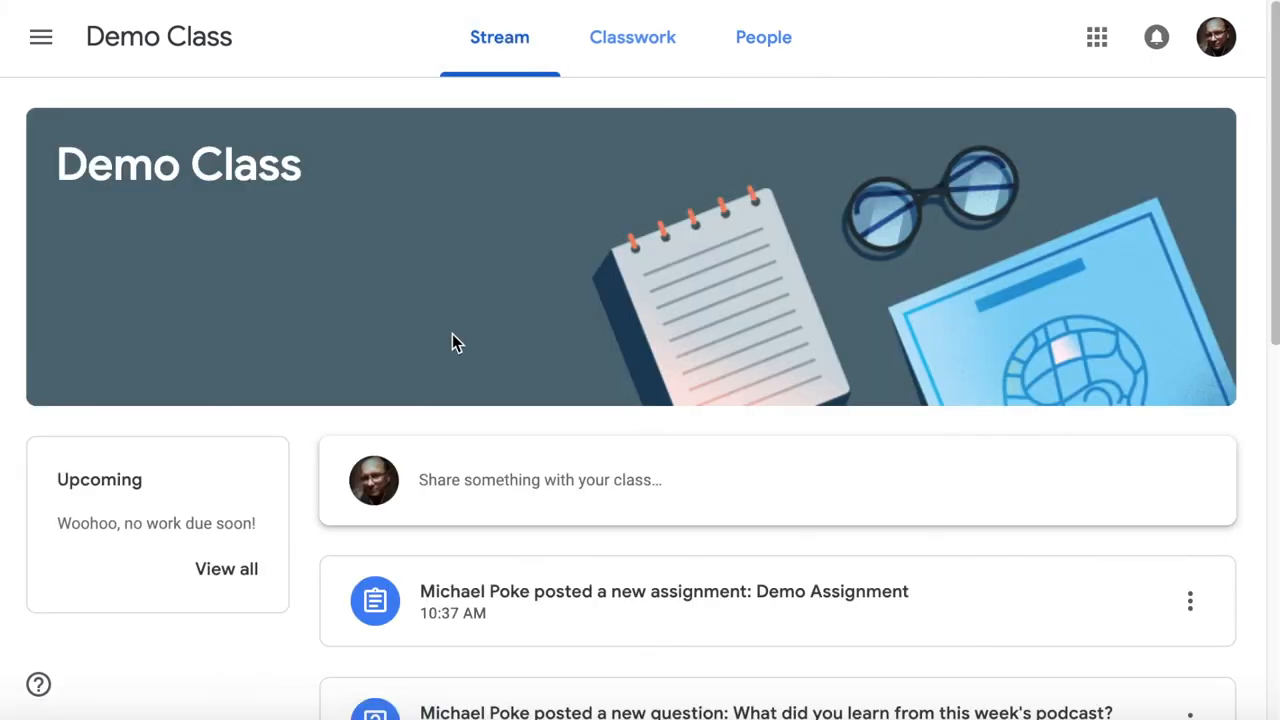